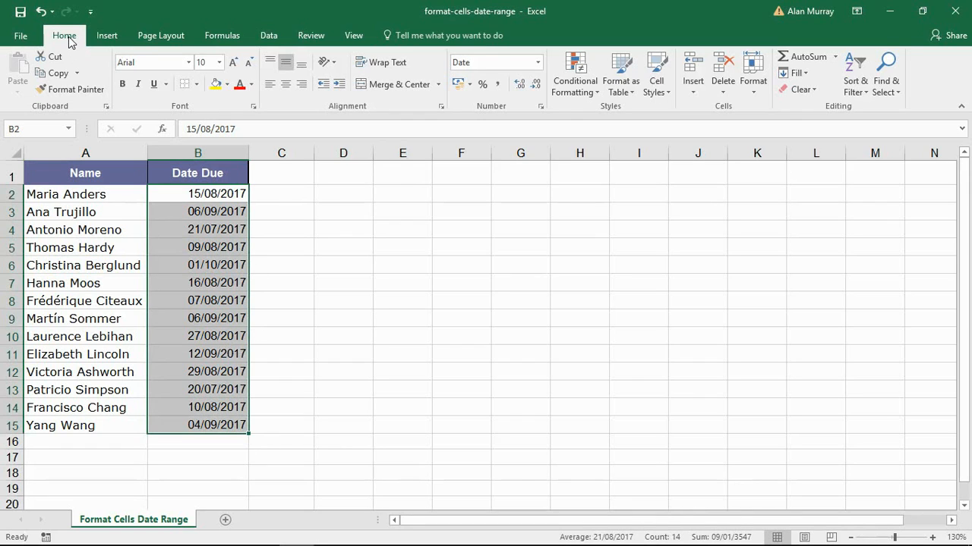
Bring up the Conditional Formatting menu for the selected Date Due cells B2:B15
{"action": "left_click", "coordinate": [574, 73]}
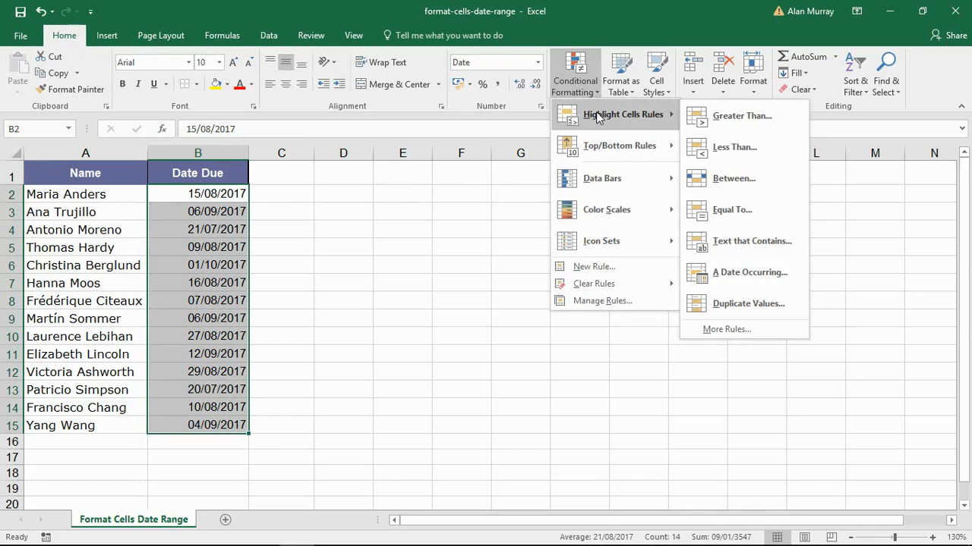
{"action": "mouse_move", "coordinate": [635, 123]}
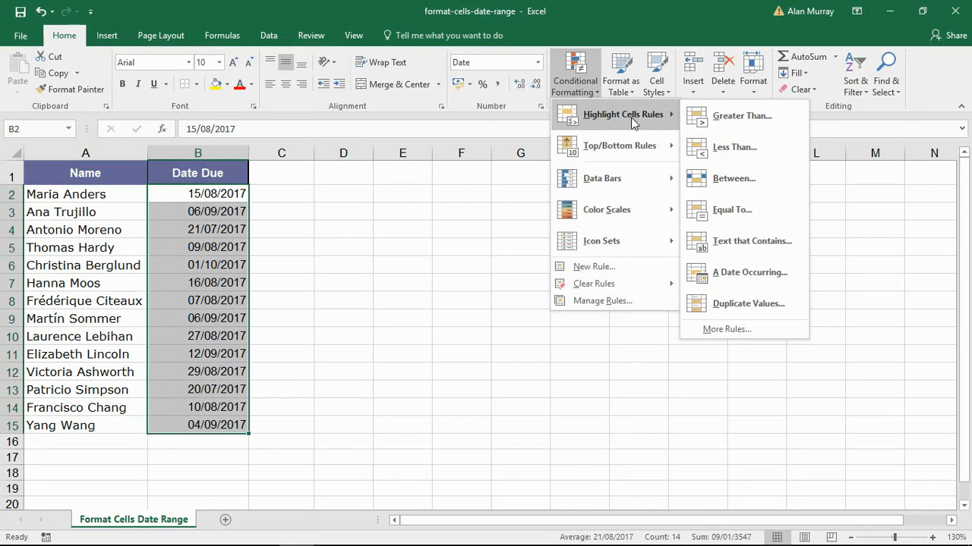
{"action": "mouse_move", "coordinate": [737, 273]}
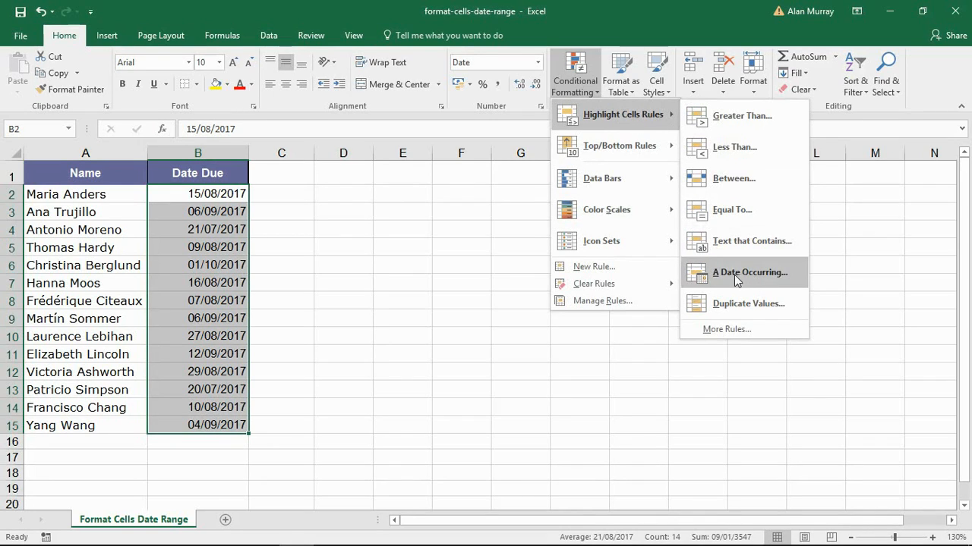
{"action": "mouse_move", "coordinate": [768, 276]}
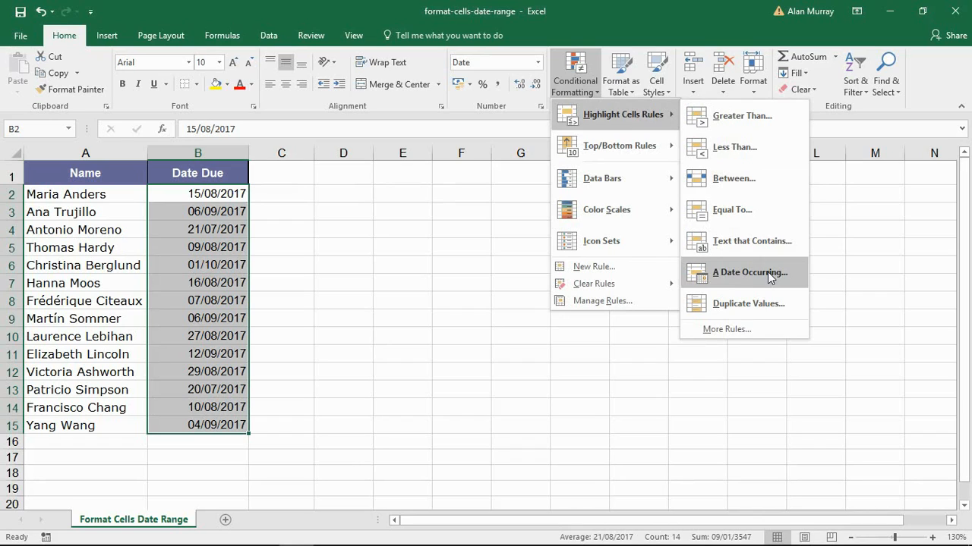
{"action": "mouse_move", "coordinate": [759, 276]}
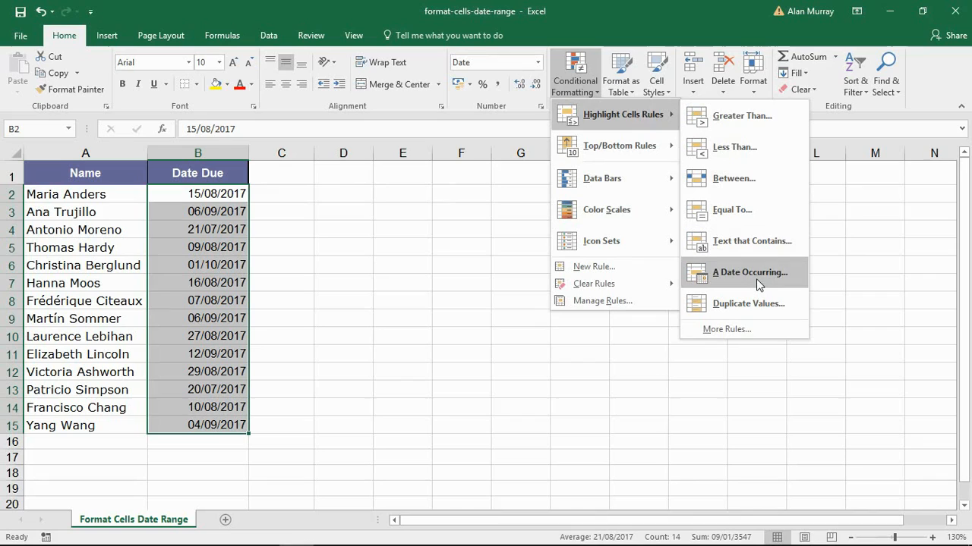
{"action": "left_click", "coordinate": [750, 271]}
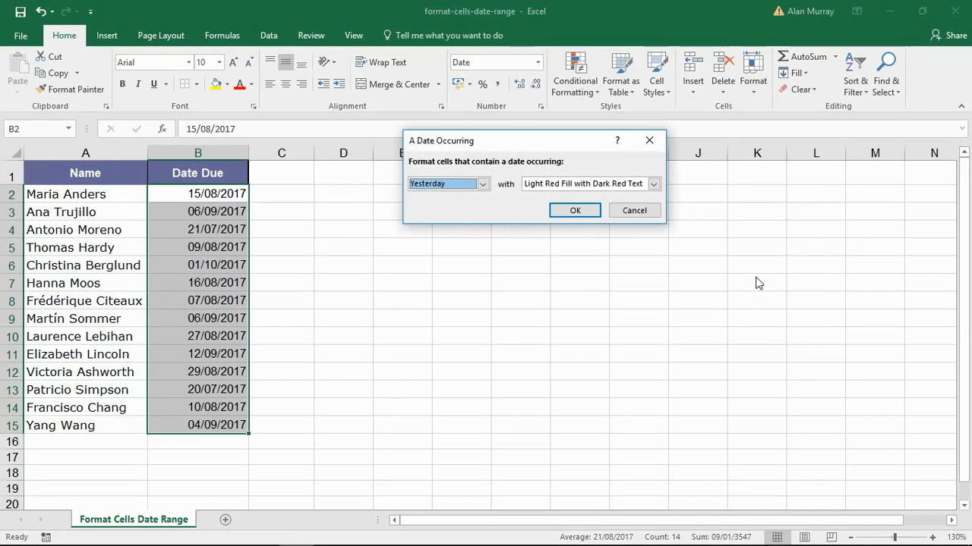
{"action": "left_click", "coordinate": [483, 184]}
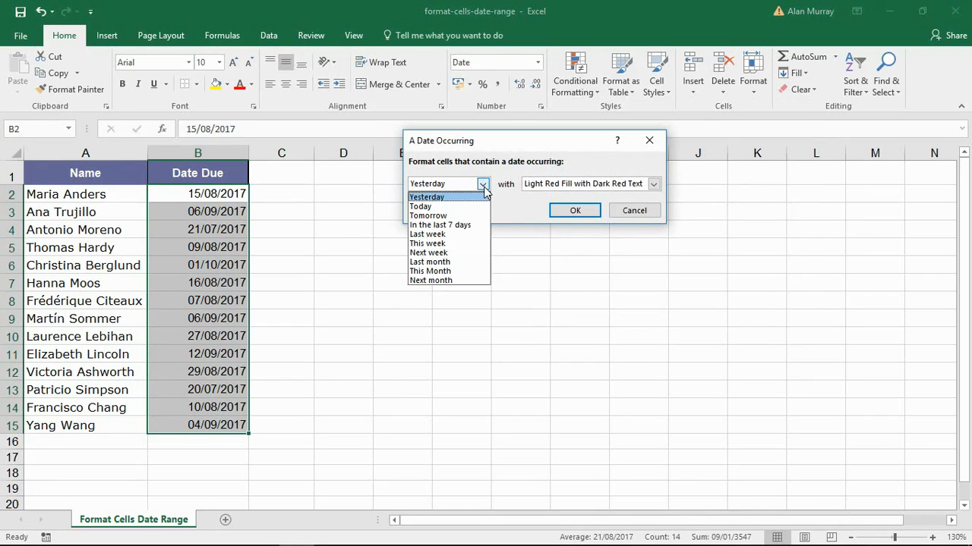
{"action": "mouse_move", "coordinate": [421, 206]}
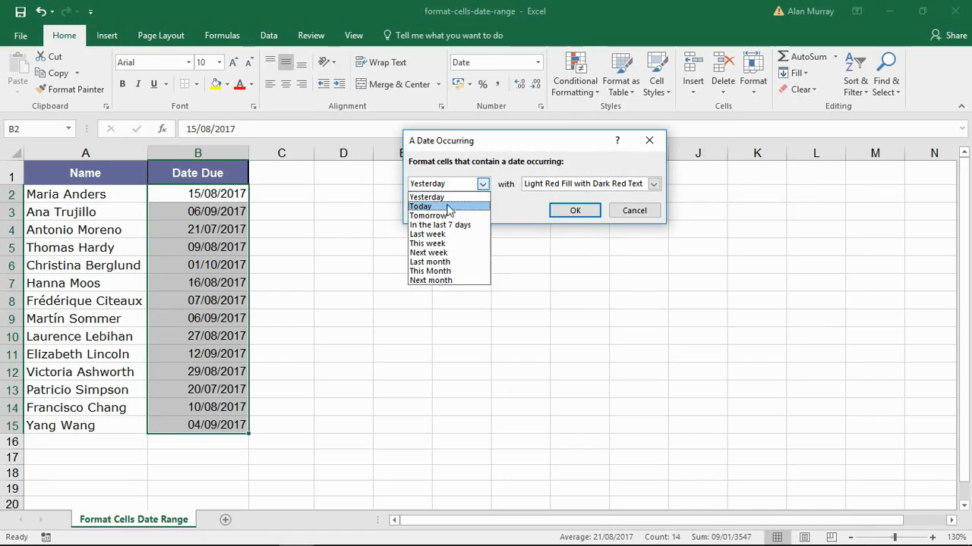
{"action": "mouse_move", "coordinate": [448, 233]}
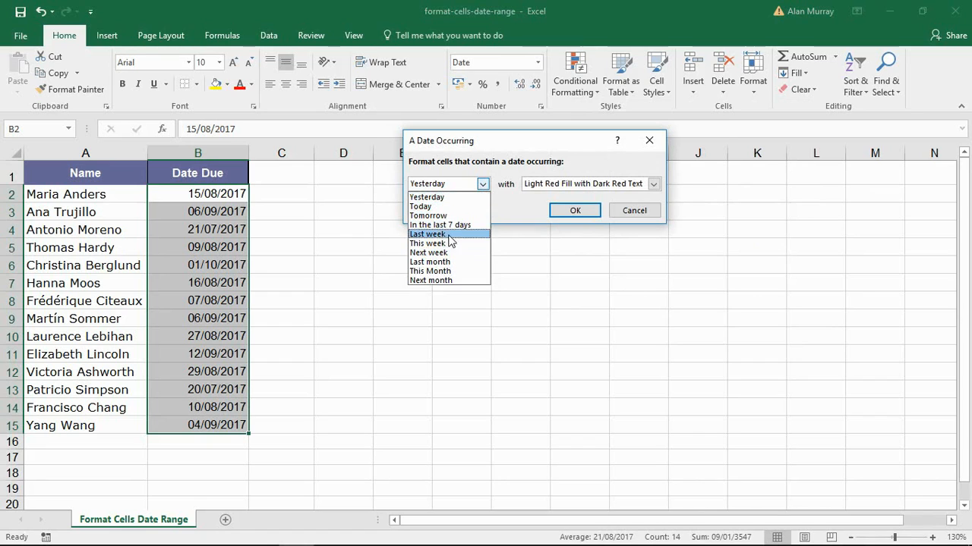
{"action": "mouse_move", "coordinate": [448, 270]}
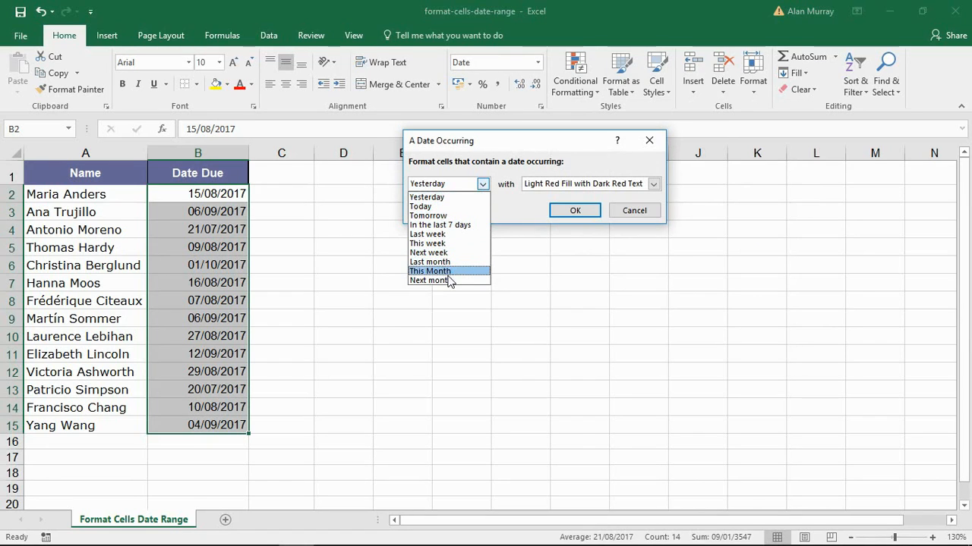
{"action": "mouse_move", "coordinate": [431, 280]}
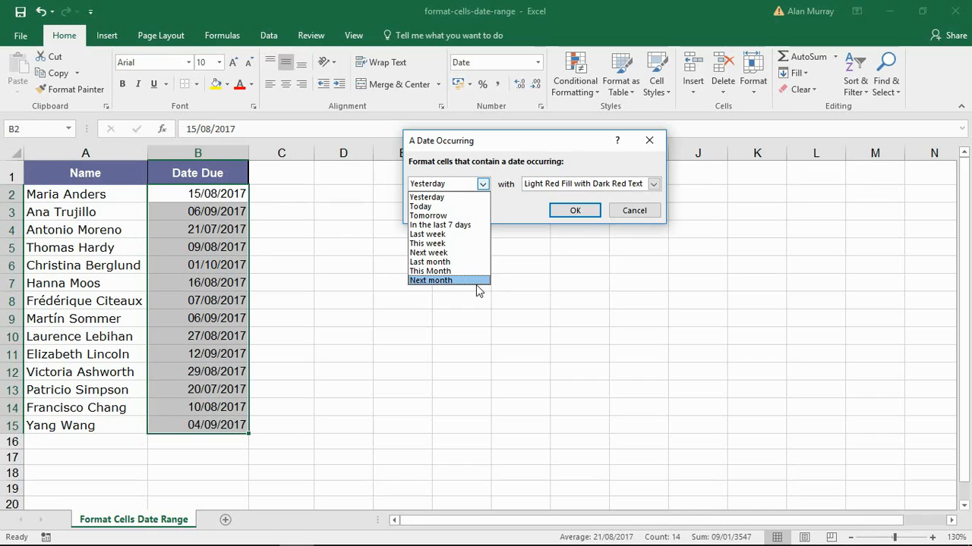
{"action": "mouse_move", "coordinate": [634, 209]}
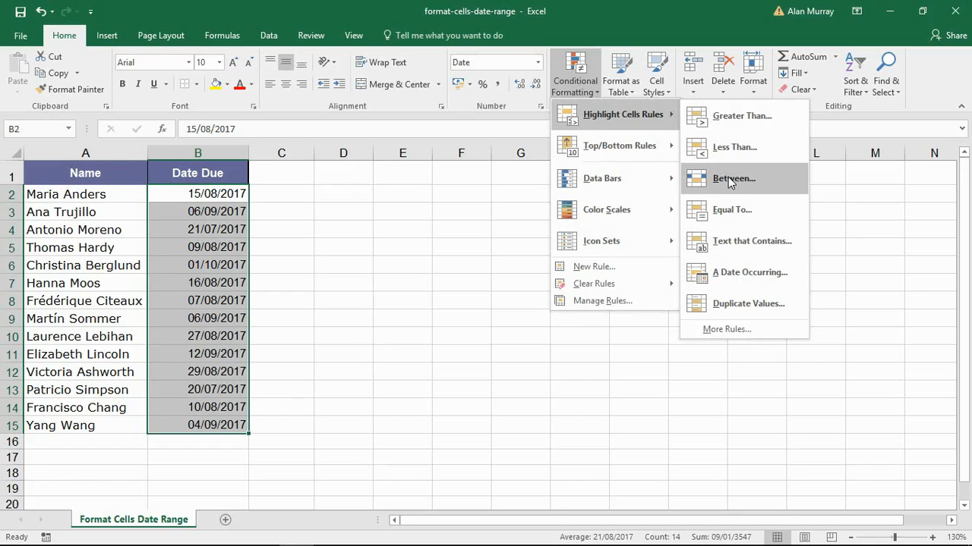
Start a Between rule with bounds =today() and =today()+21 for the due dates
{"action": "left_click", "coordinate": [733, 179]}
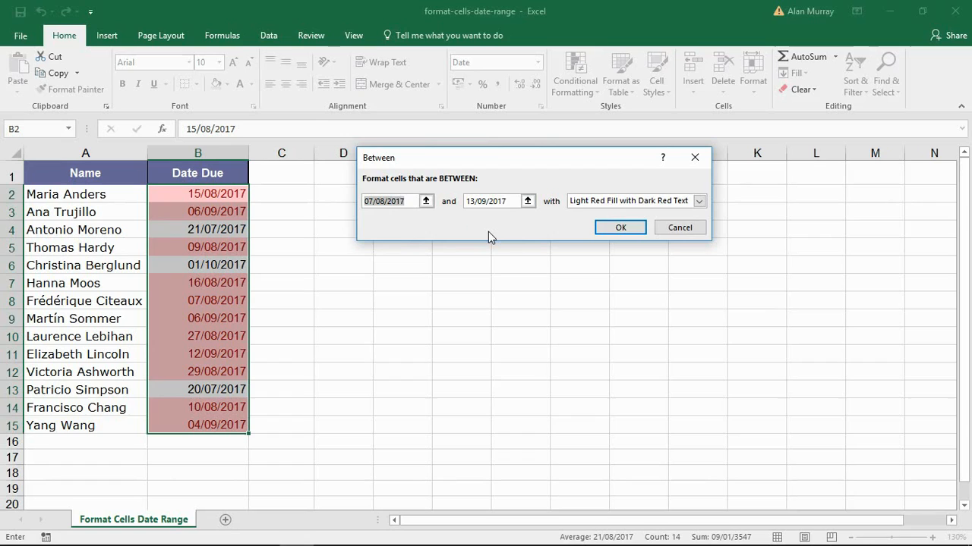
{"action": "left_click", "coordinate": [391, 200]}
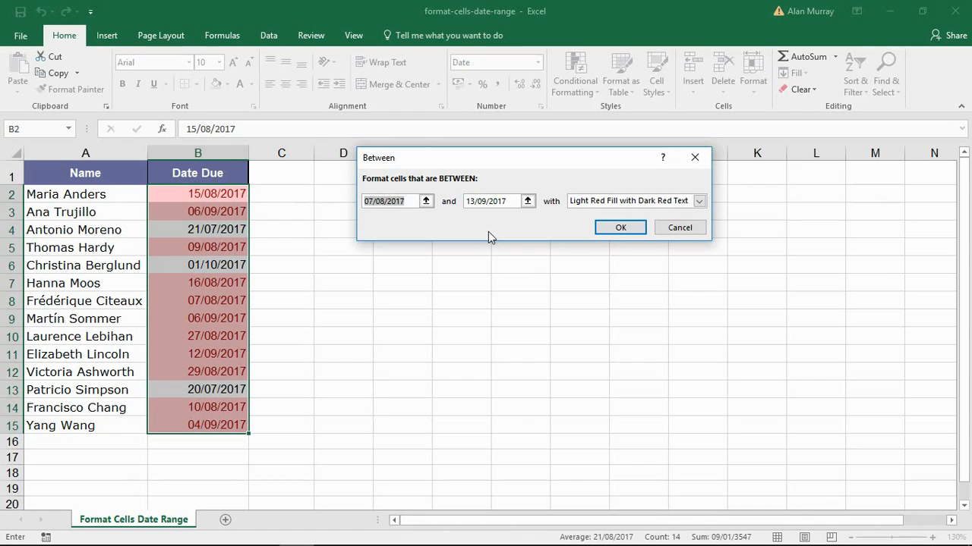
{"action": "type", "text": "=today("}
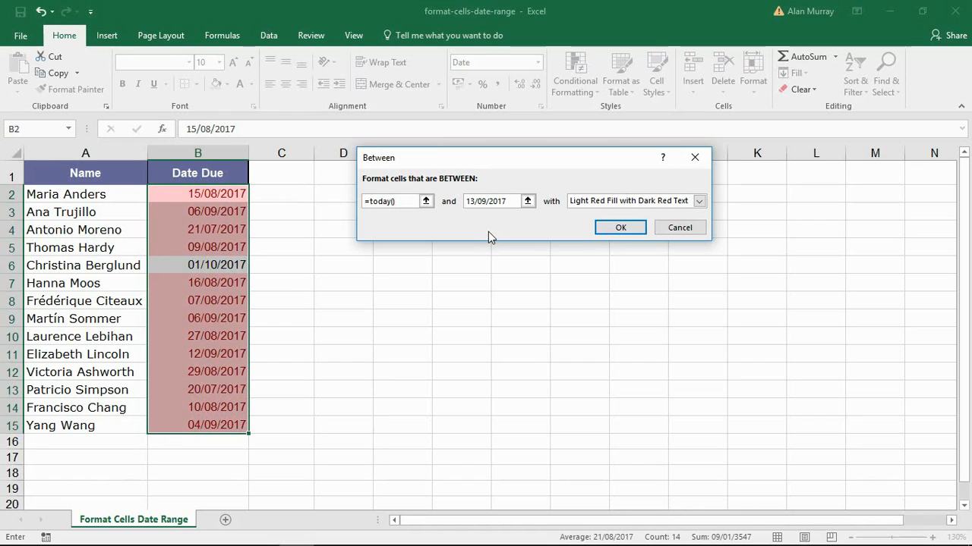
{"action": "mouse_move", "coordinate": [513, 224]}
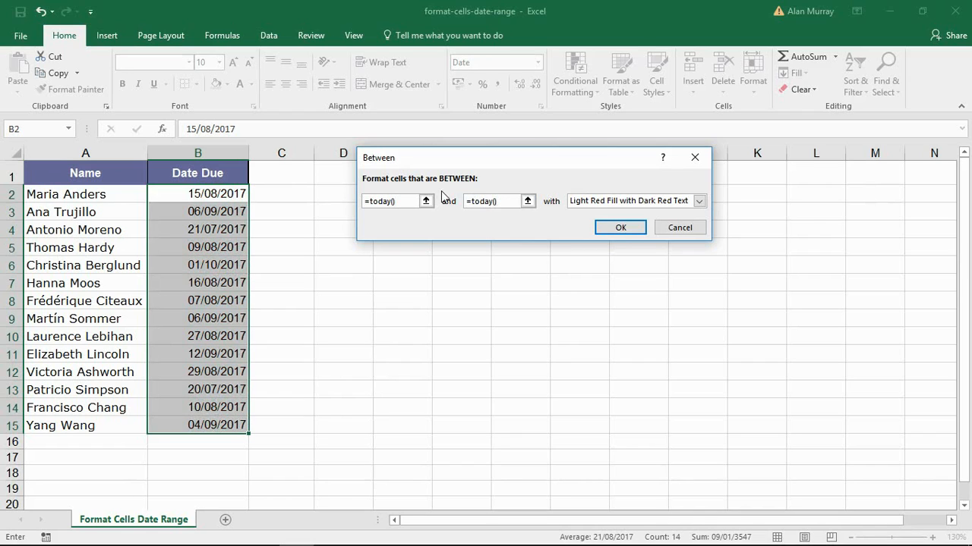
{"action": "type", "text": "+"}
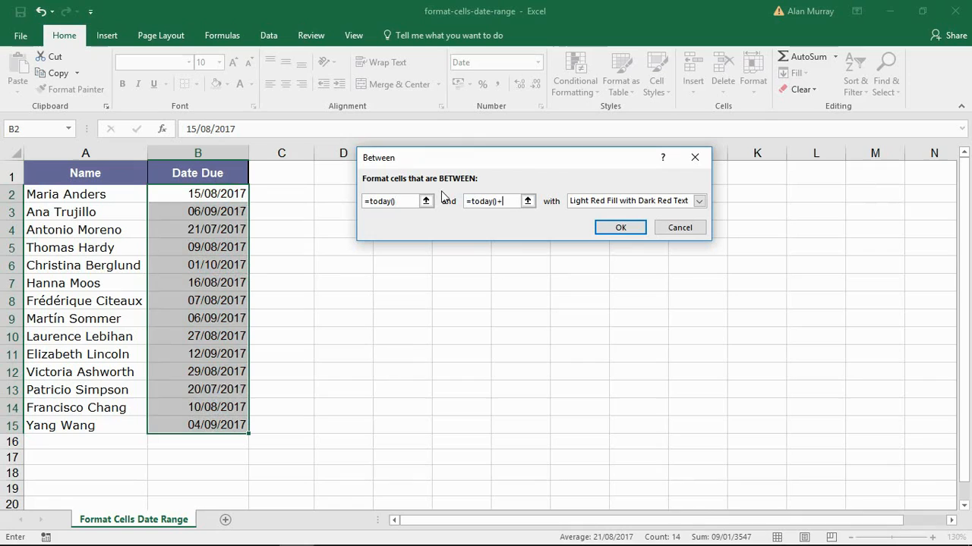
{"action": "type", "text": "21"}
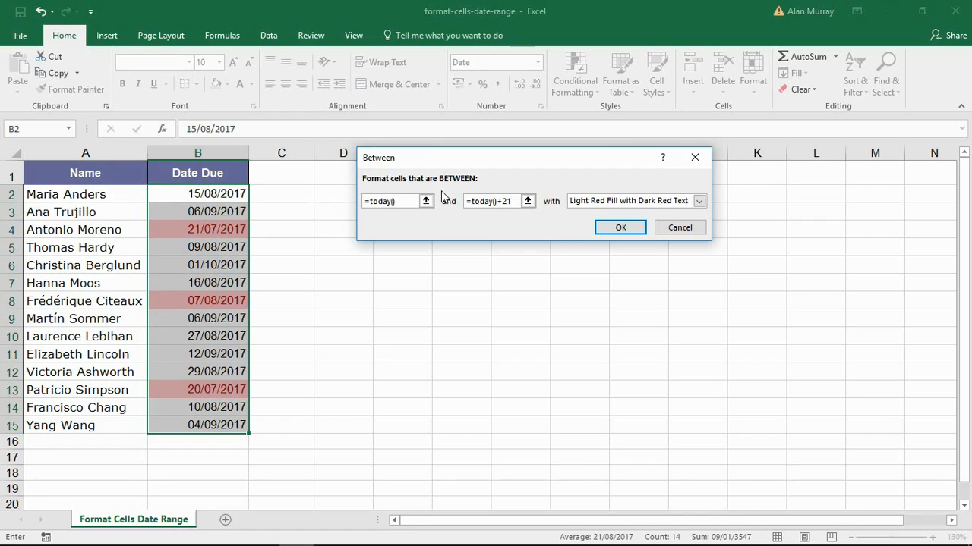
Give the rule a custom format of orange fill with bold white font and apply it
{"action": "left_click", "coordinate": [697, 201]}
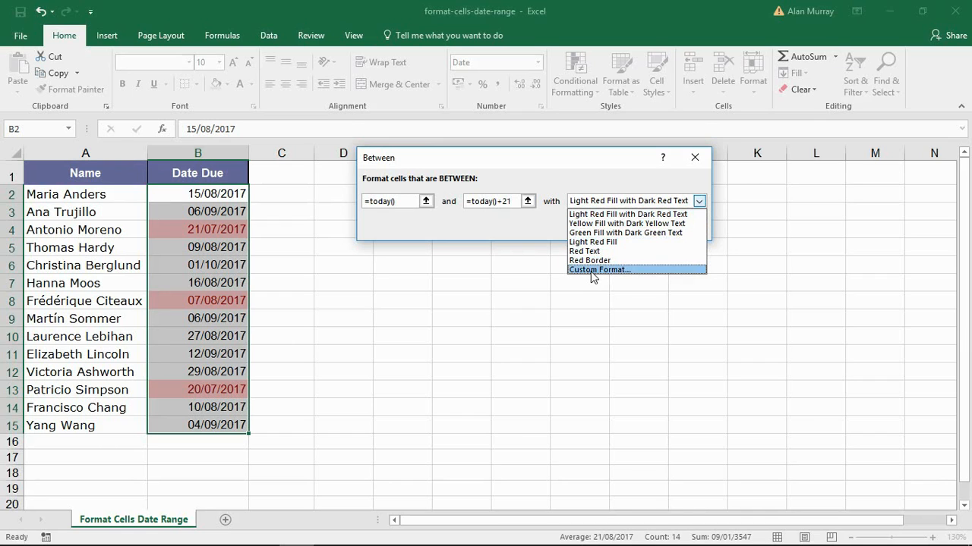
{"action": "left_click", "coordinate": [598, 270]}
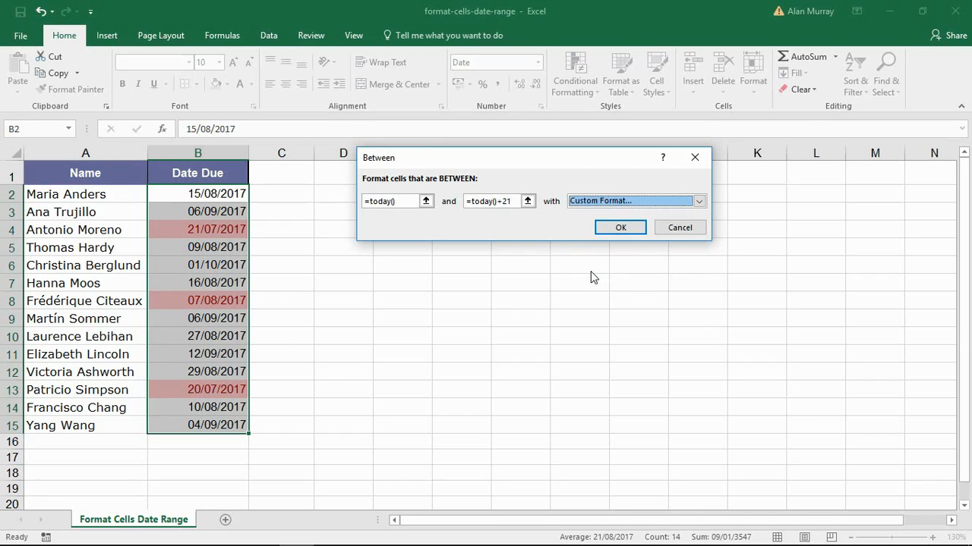
{"action": "left_click", "coordinate": [634, 201]}
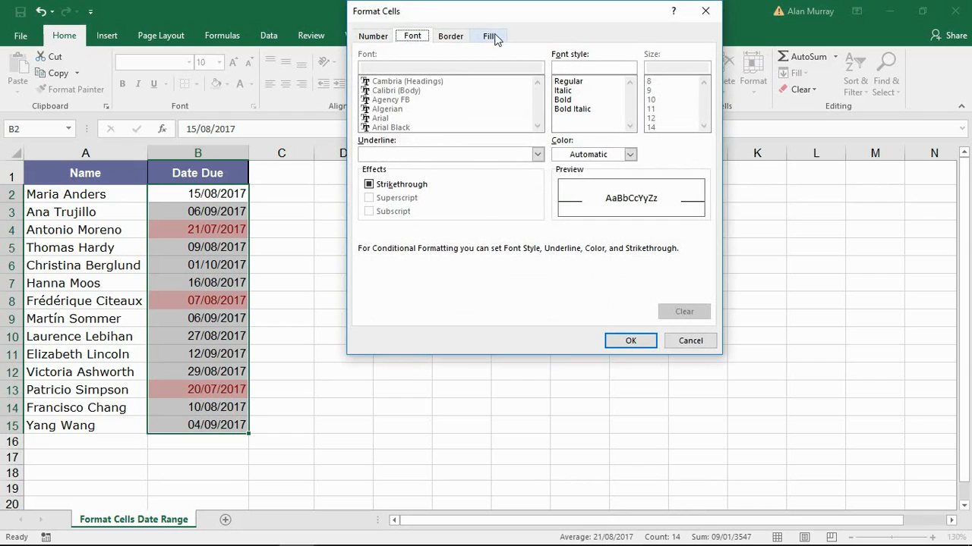
{"action": "left_click", "coordinate": [489, 37]}
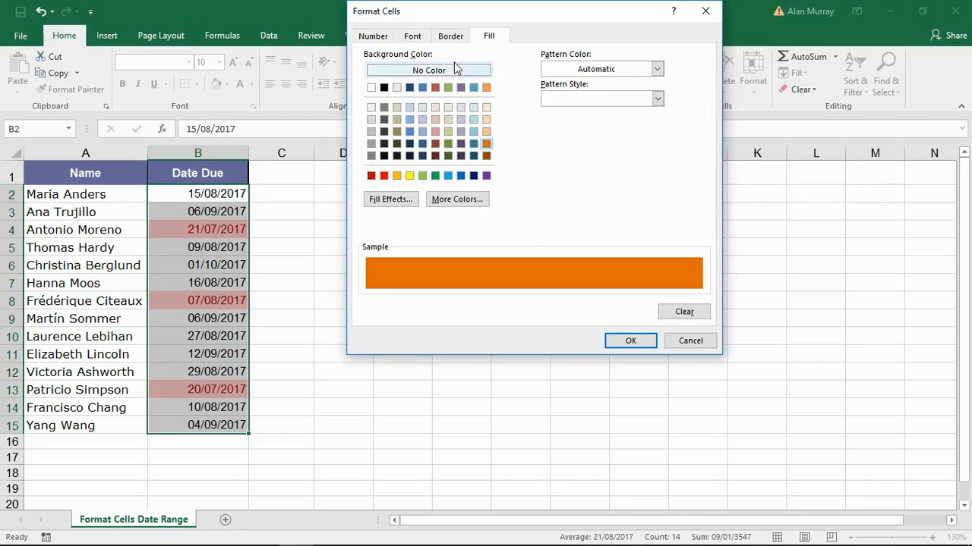
{"action": "left_click", "coordinate": [413, 36]}
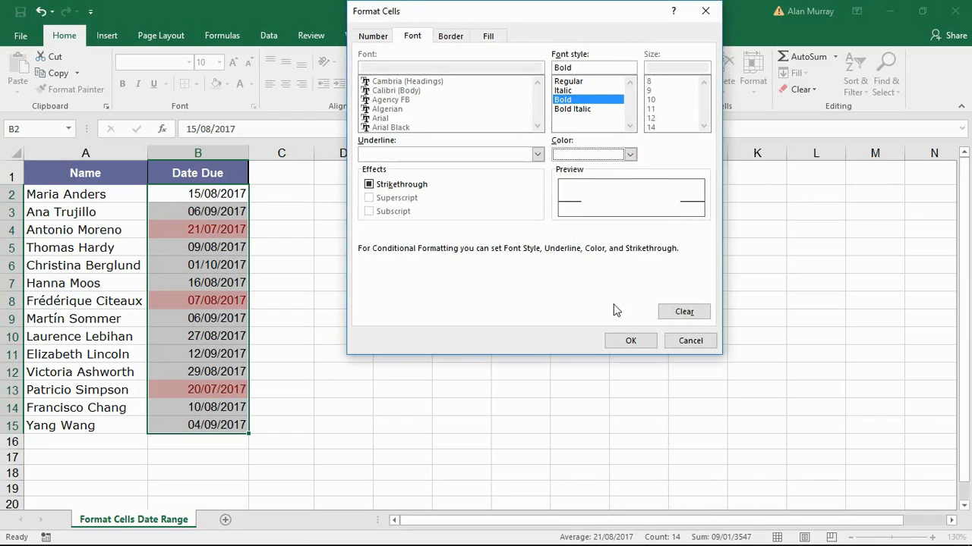
{"action": "left_click", "coordinate": [630, 340]}
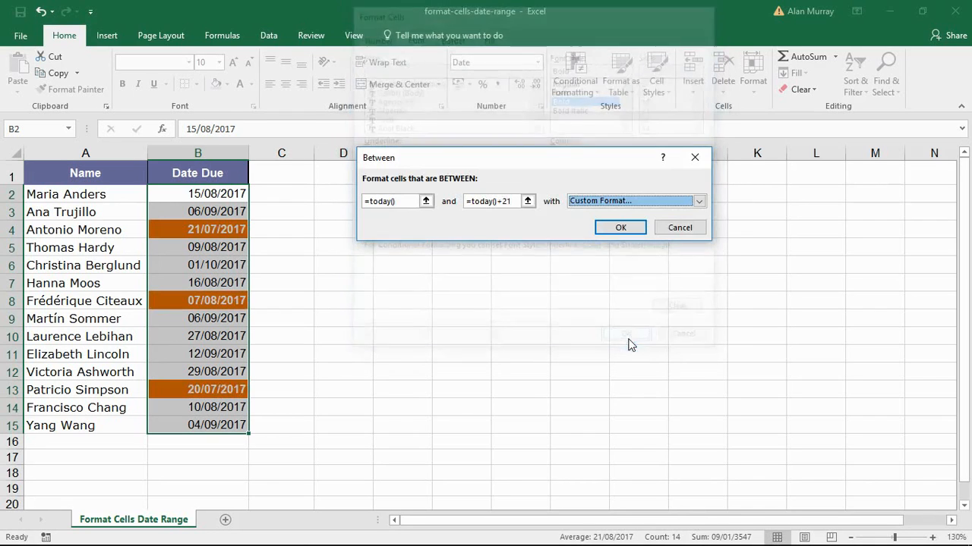
{"action": "left_click", "coordinate": [619, 228]}
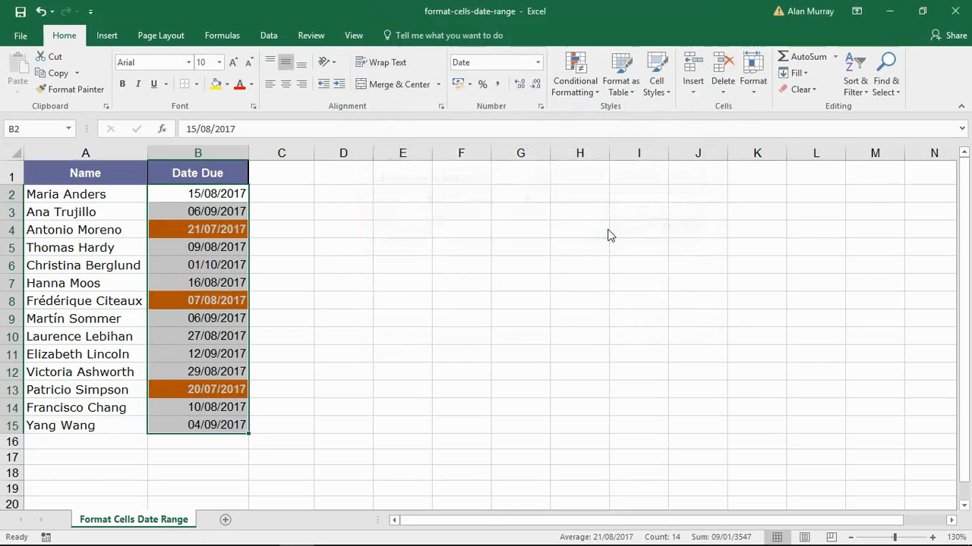
{"action": "left_click", "coordinate": [85, 337]}
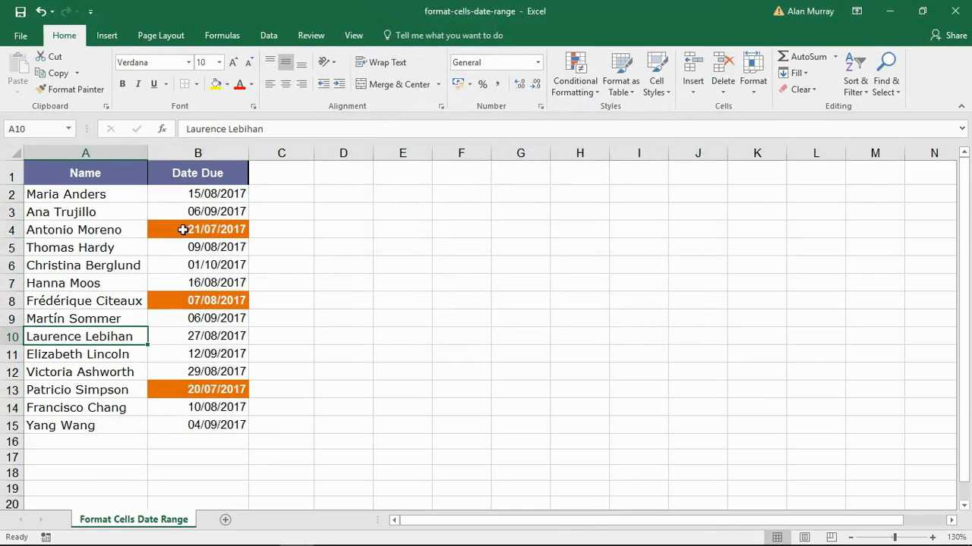
{"action": "mouse_move", "coordinate": [219, 396]}
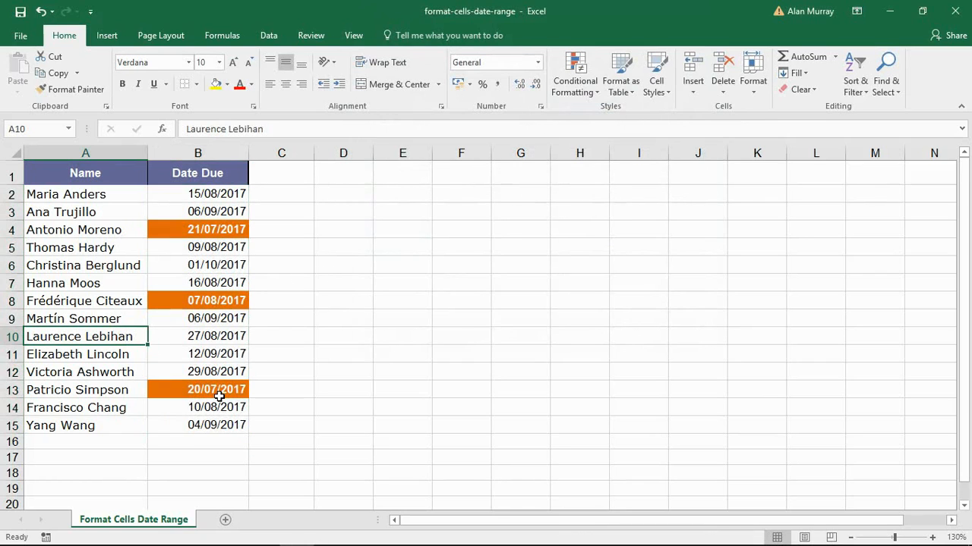
{"action": "left_click", "coordinate": [216, 230]}
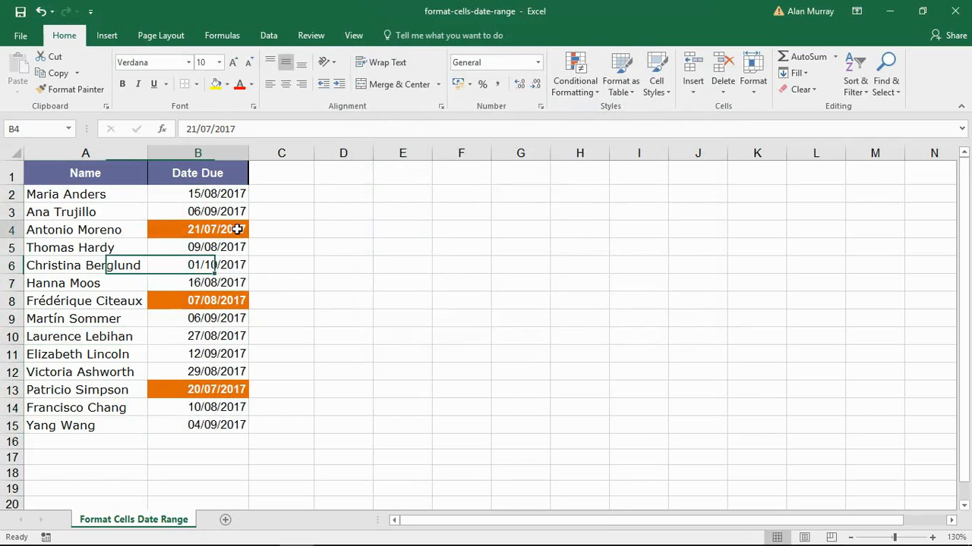
{"action": "left_click", "coordinate": [215, 388]}
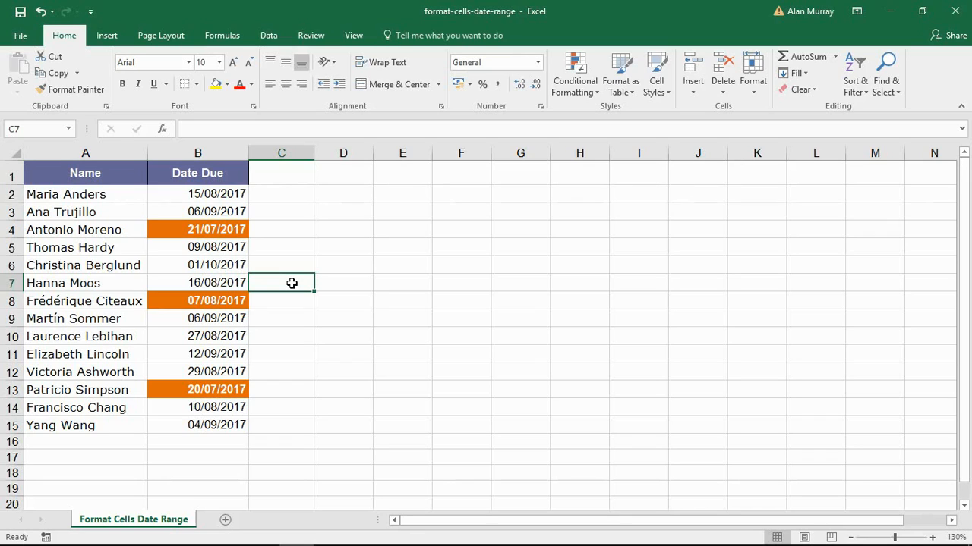
{"action": "mouse_move", "coordinate": [372, 357]}
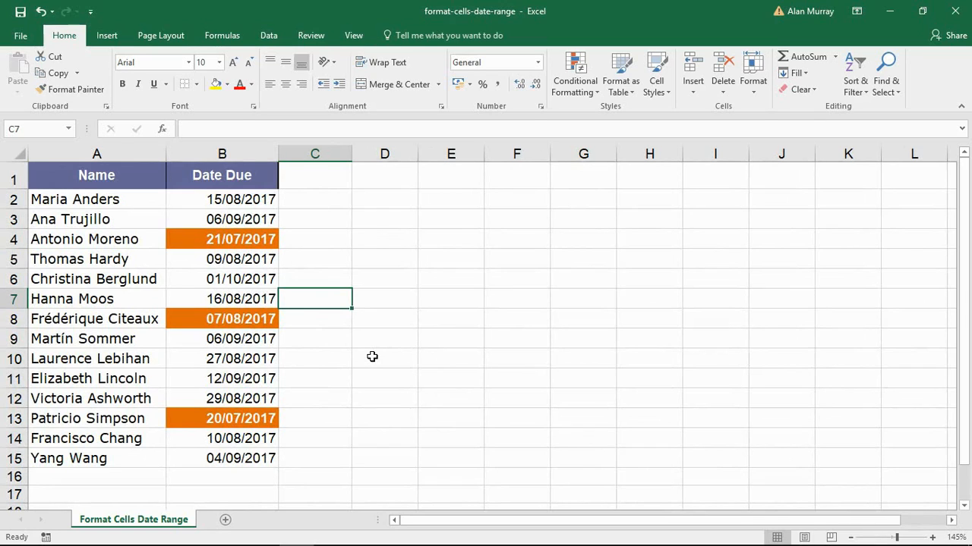
{"action": "mouse_move", "coordinate": [451, 224]}
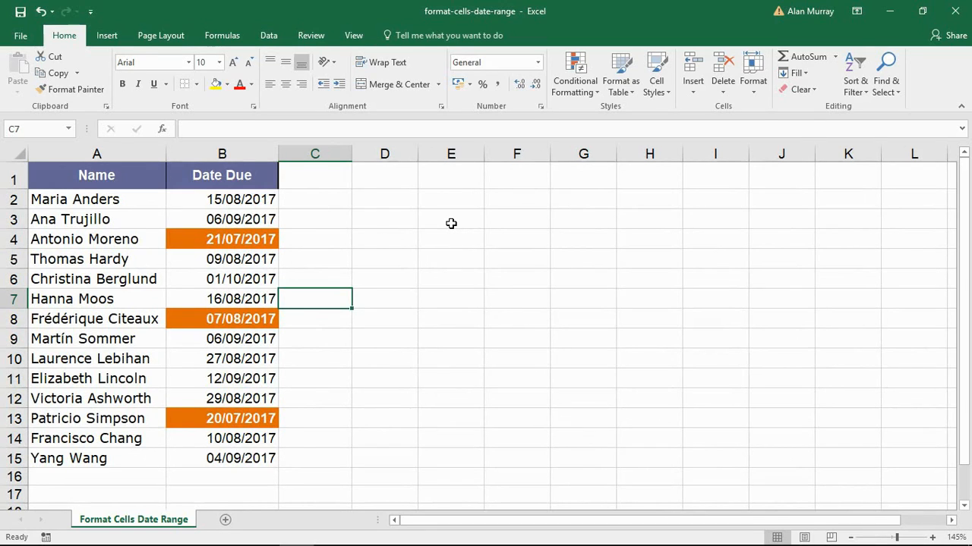
{"action": "left_click", "coordinate": [450, 218]}
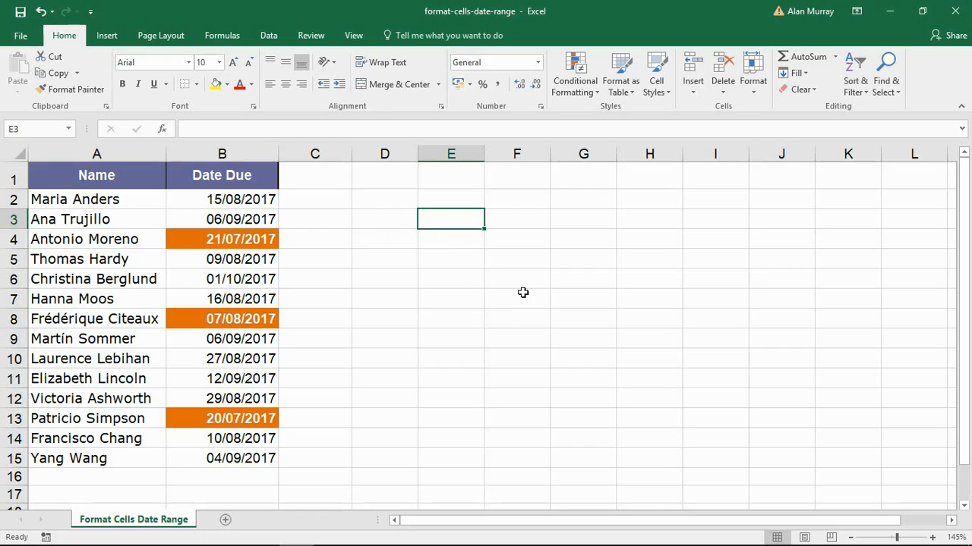
Enter =WORKDAY(TODAY(),21 in E3 using AutoComplete
{"action": "type", "text": "="}
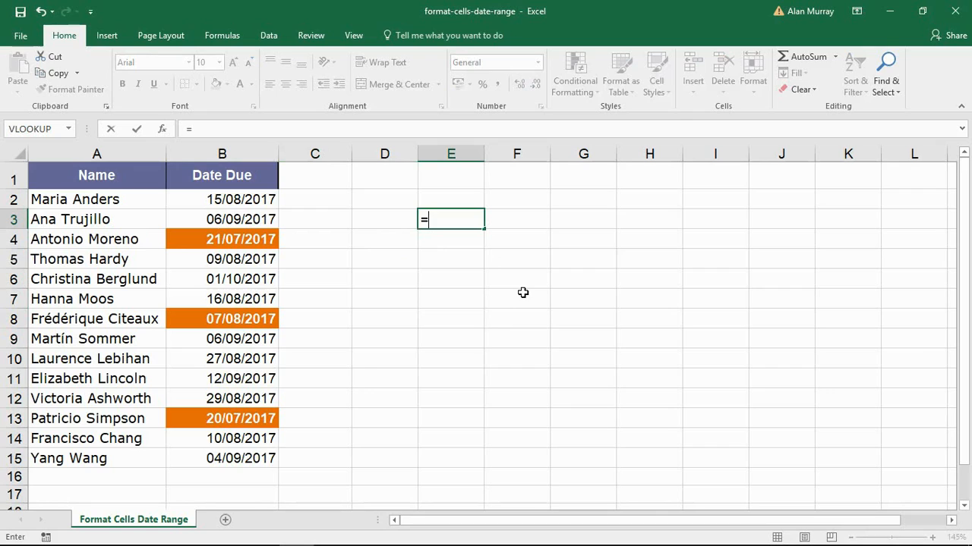
{"action": "type", "text": "work"}
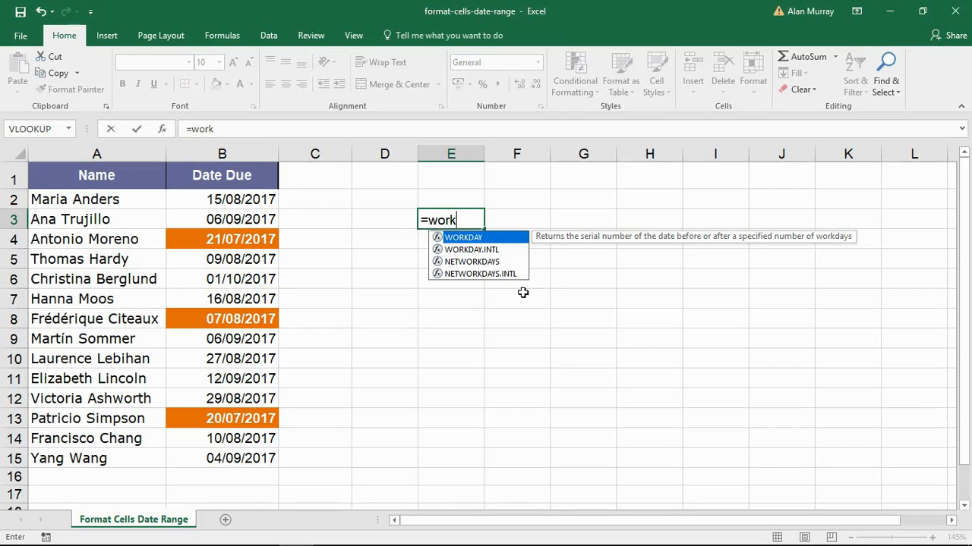
{"action": "mouse_move", "coordinate": [474, 246]}
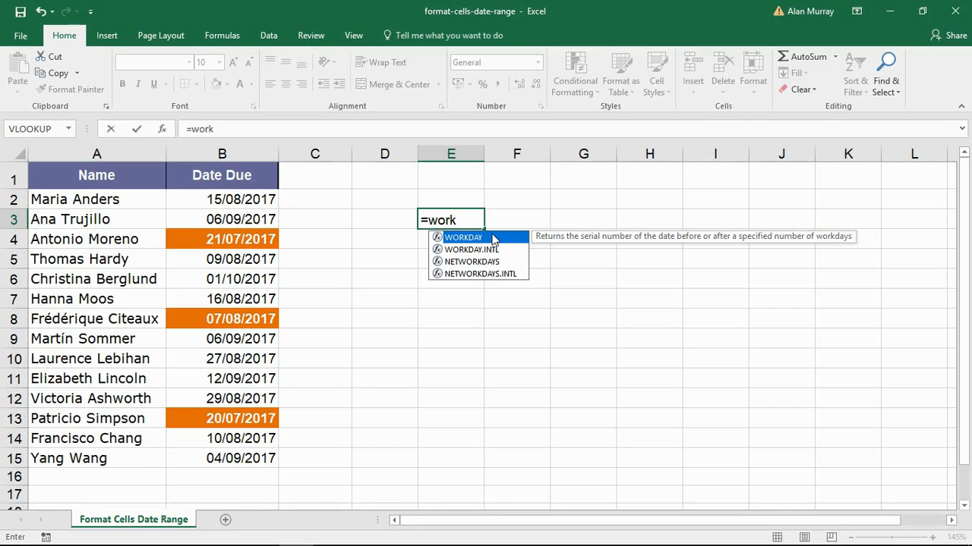
{"action": "mouse_move", "coordinate": [470, 257]}
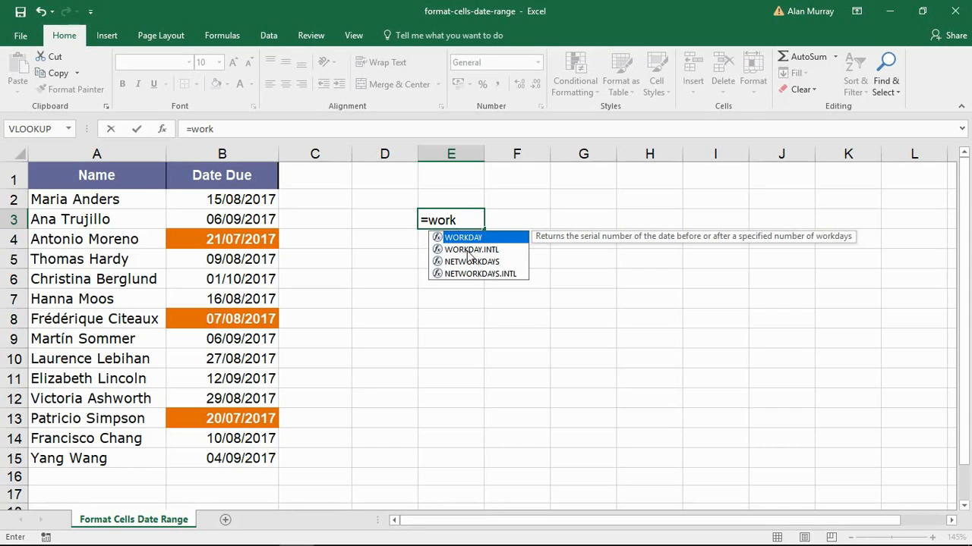
{"action": "mouse_move", "coordinate": [471, 249]}
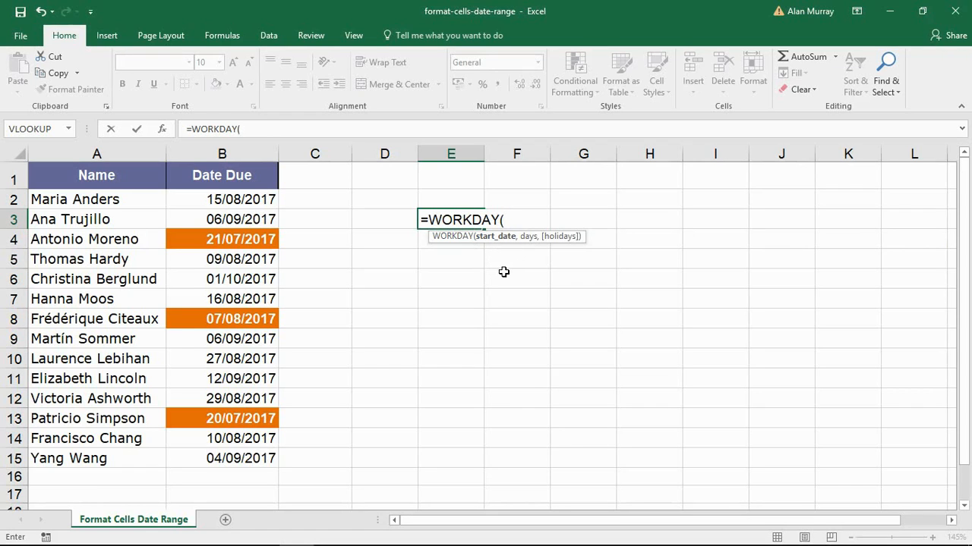
{"action": "type", "text": "today"}
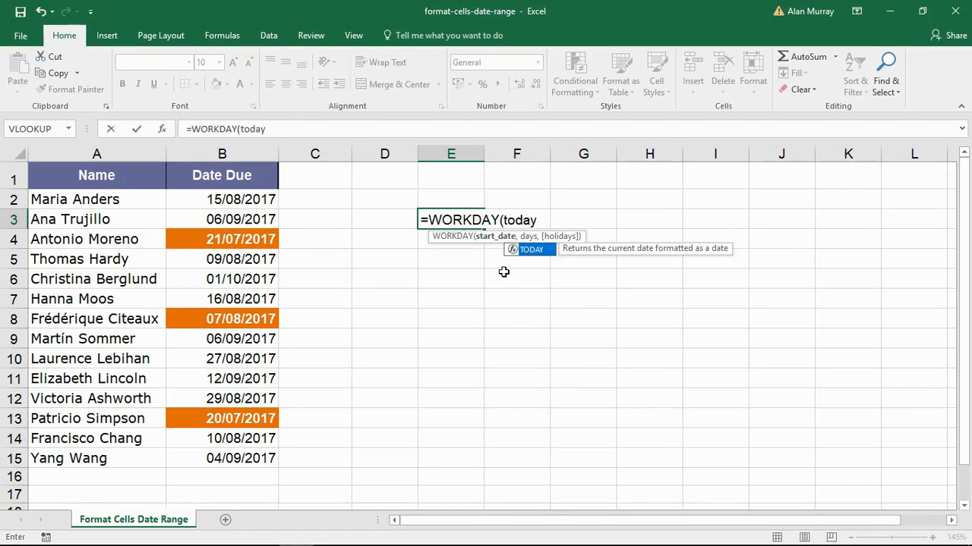
{"action": "type", "text": "()"}
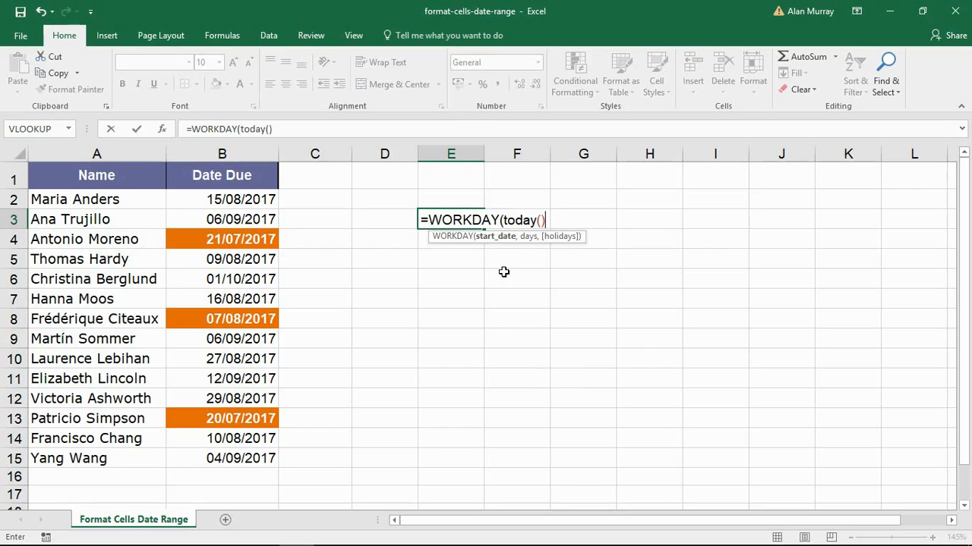
{"action": "type", "text": ","}
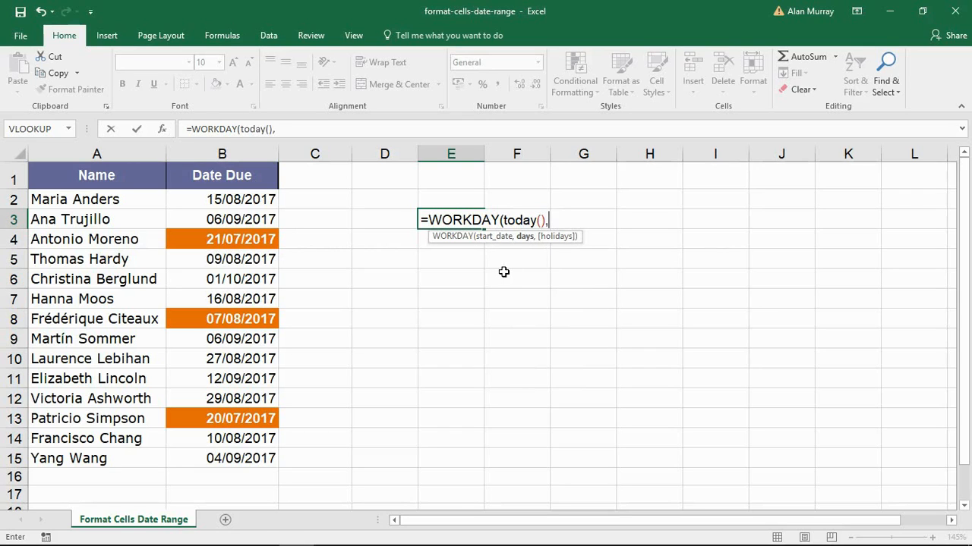
{"action": "mouse_move", "coordinate": [524, 243]}
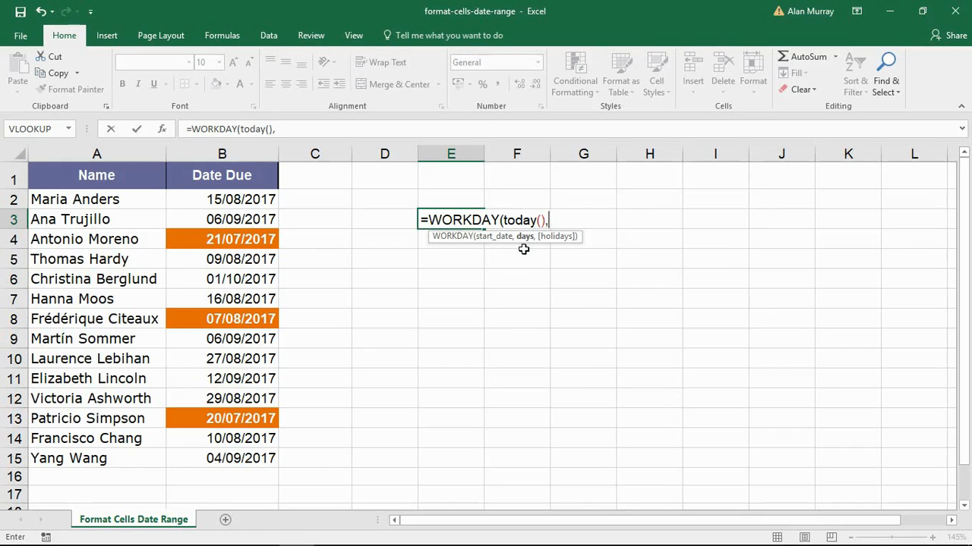
{"action": "type", "text": "21"}
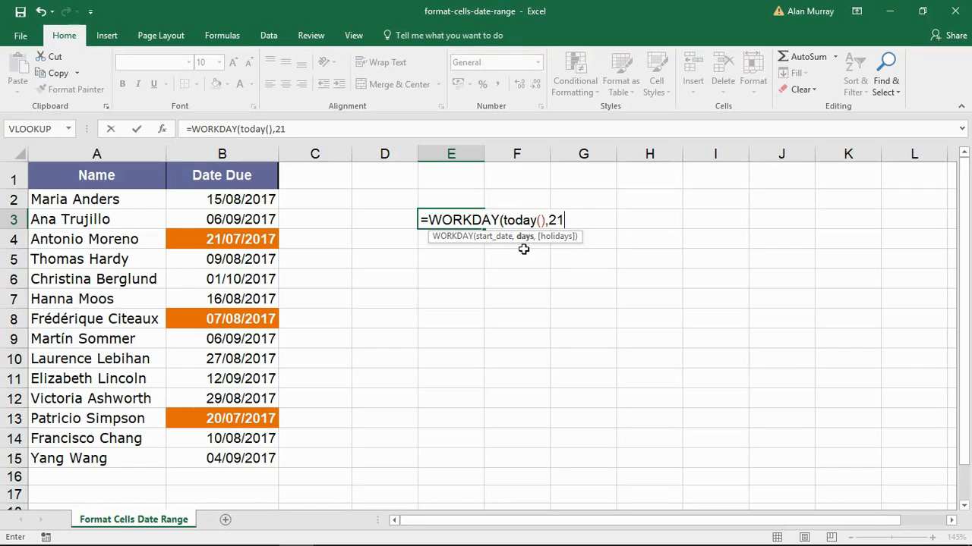
{"action": "mouse_move", "coordinate": [561, 237]}
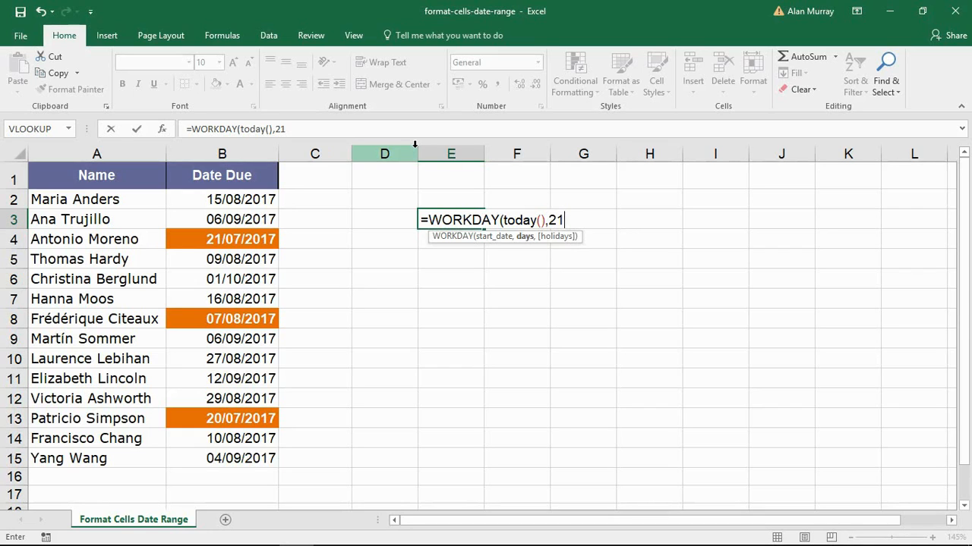
Remove the stray comma, close the bracket and confirm, giving 42963 in E3
{"action": "type", "text": ","}
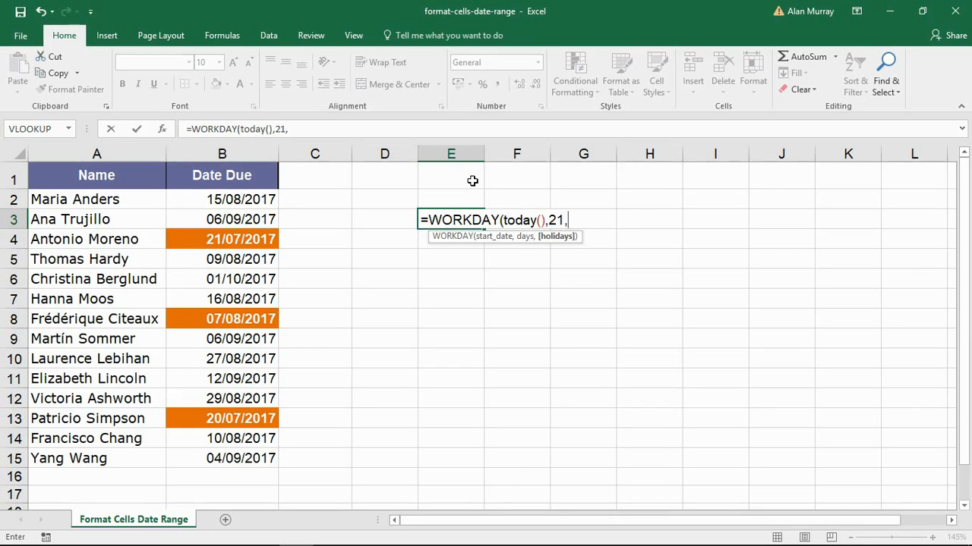
{"action": "left_click_drag", "start_coordinate": [713, 177], "coordinate": [714, 343]}
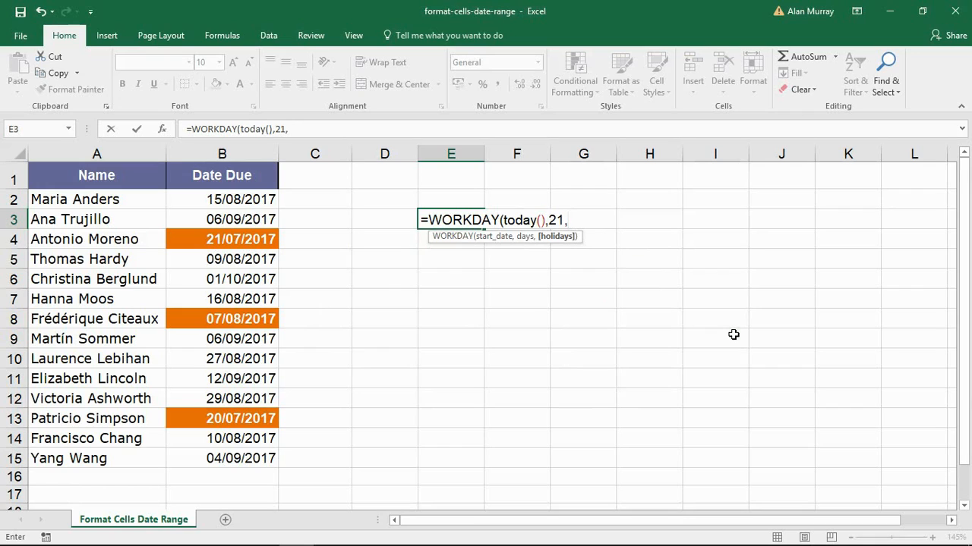
{"action": "key", "text": "Backspace"}
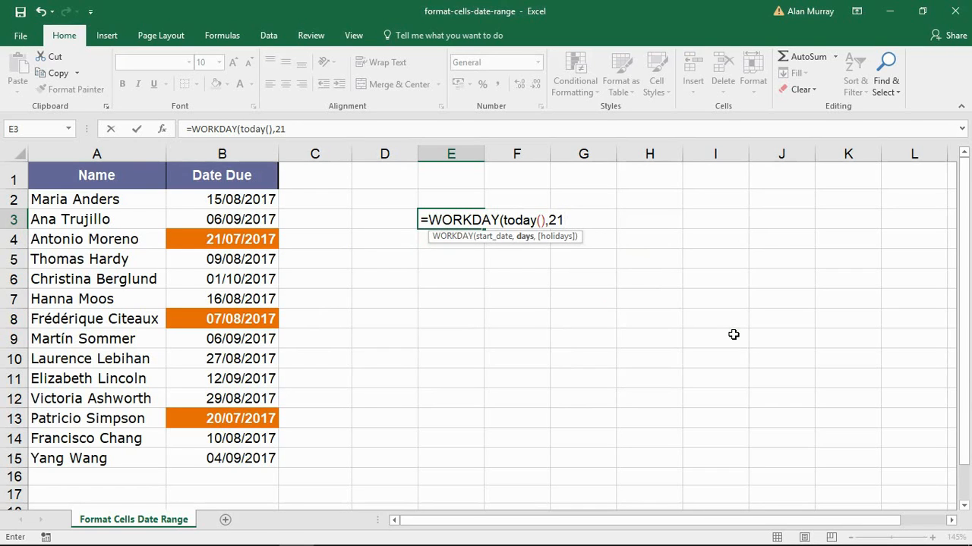
{"action": "type", "text": ")"}
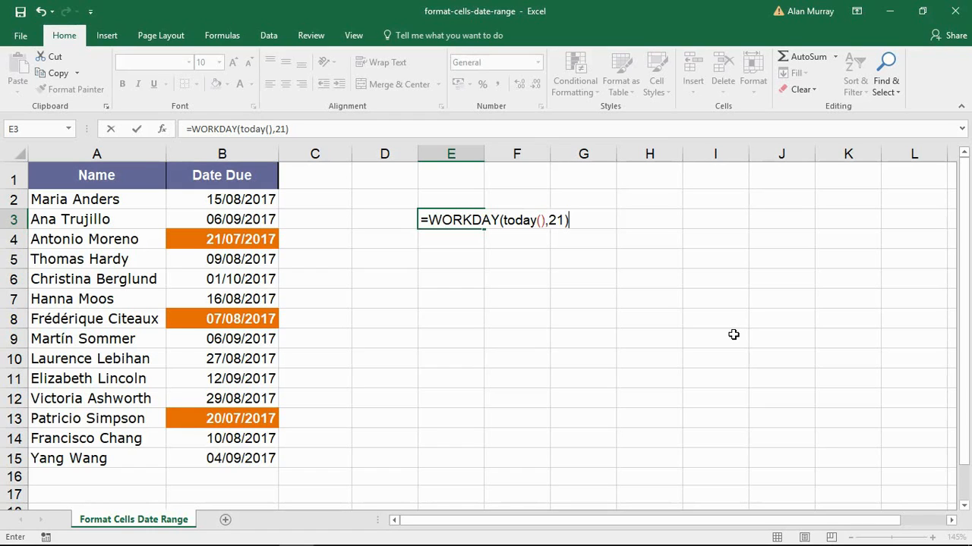
{"action": "key", "text": "enter"}
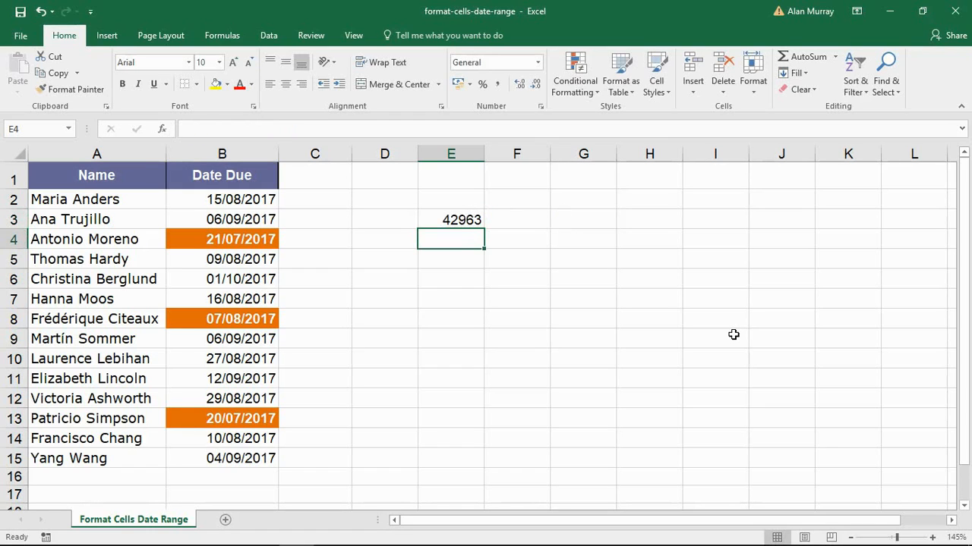
{"action": "mouse_move", "coordinate": [647, 241]}
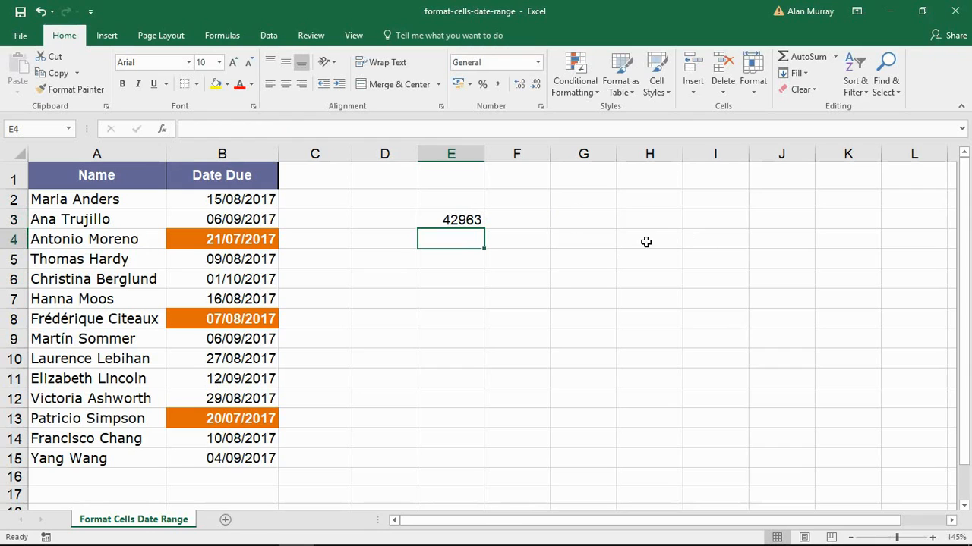
Format E3 as Short Date so it shows 16/08/2017
{"action": "left_click", "coordinate": [451, 219]}
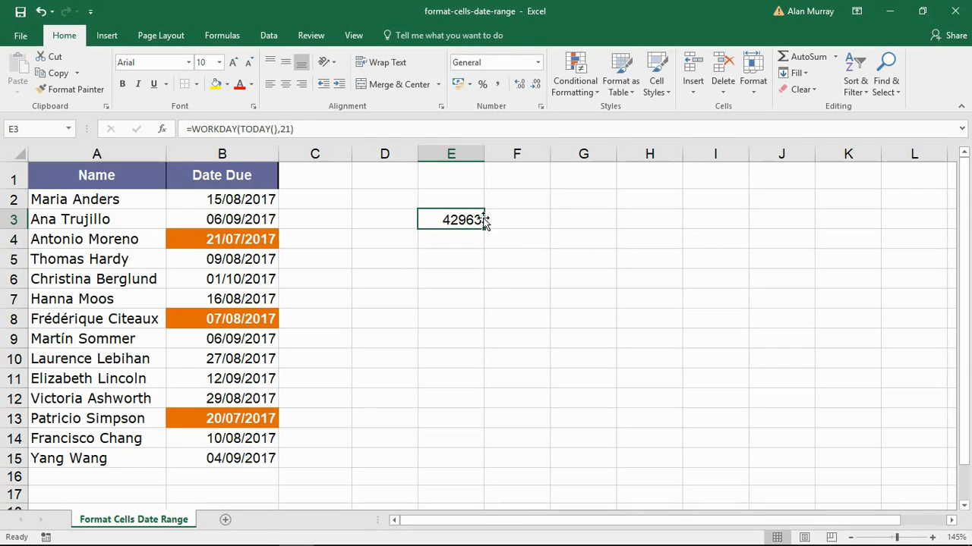
{"action": "left_click", "coordinate": [538, 63]}
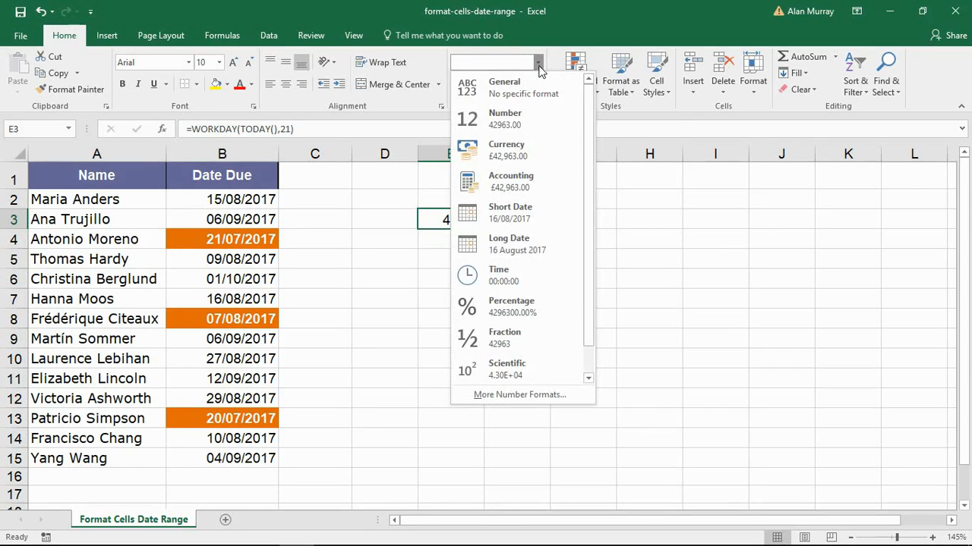
{"action": "mouse_move", "coordinate": [516, 212]}
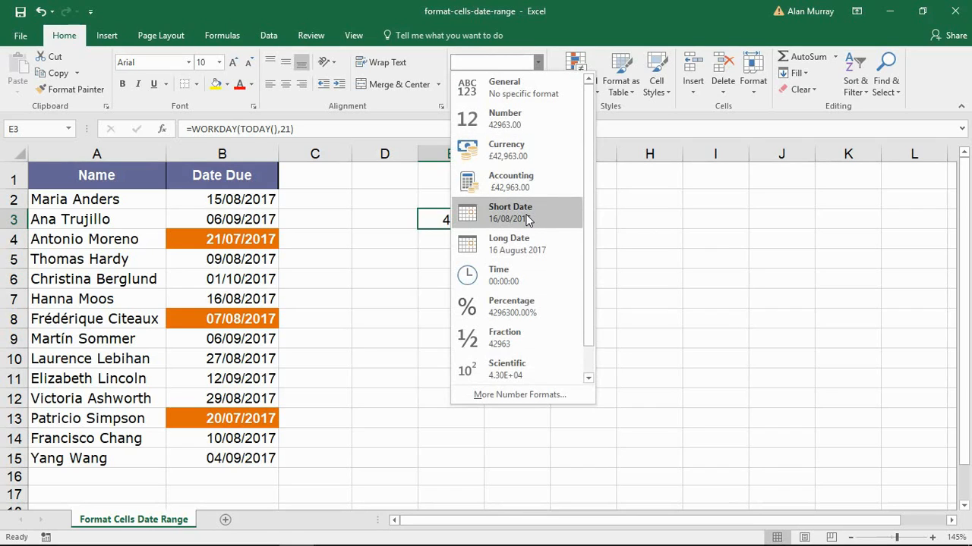
{"action": "left_click", "coordinate": [510, 212]}
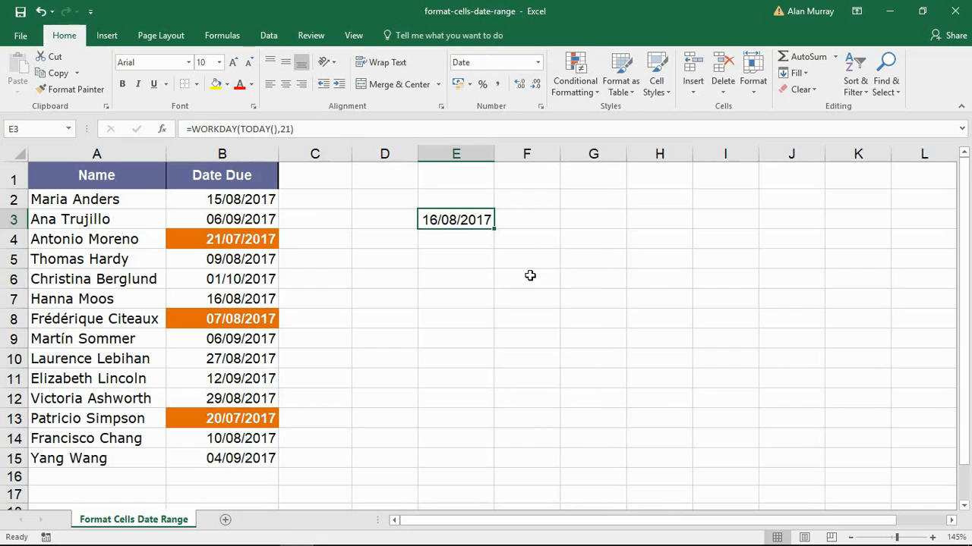
Reselect E3 and reveal its WORKDAY formula for checking
{"action": "left_click", "coordinate": [527, 279]}
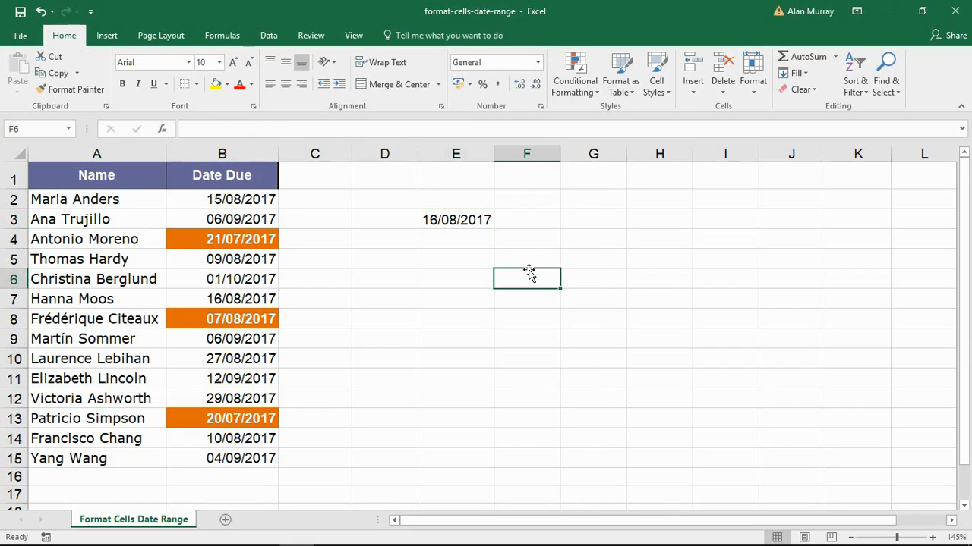
{"action": "left_click", "coordinate": [455, 219]}
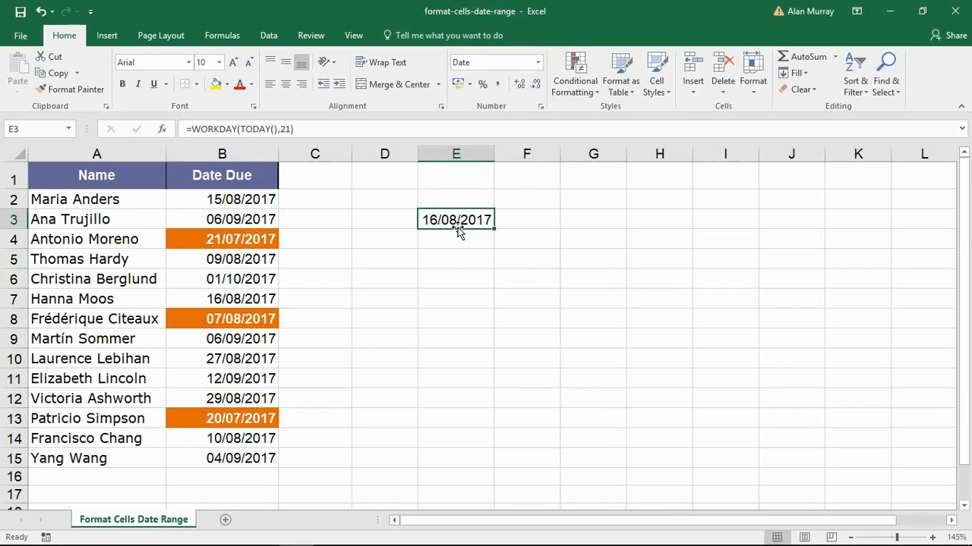
{"action": "double_click", "coordinate": [455, 219]}
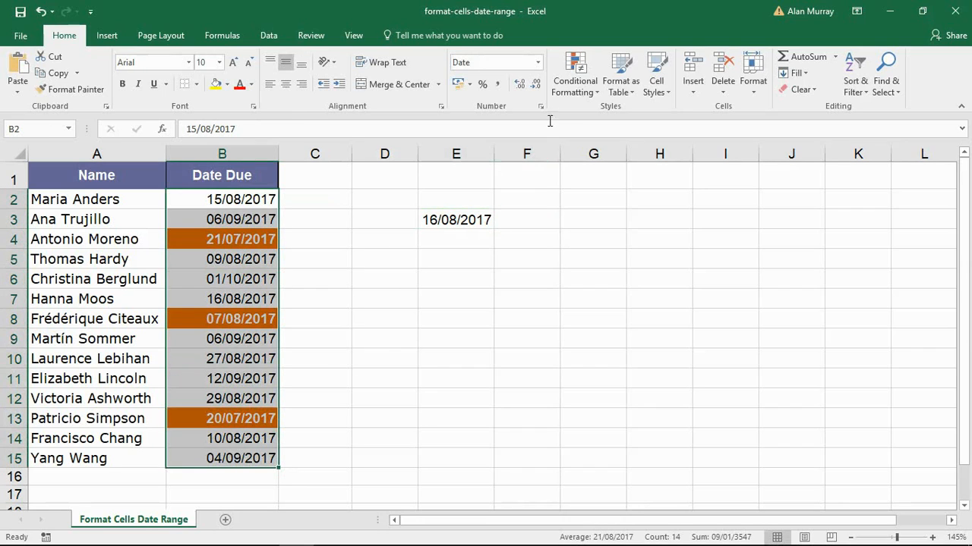
Reach the existing Between rule via Manage Rules and start editing it
{"action": "left_click", "coordinate": [573, 73]}
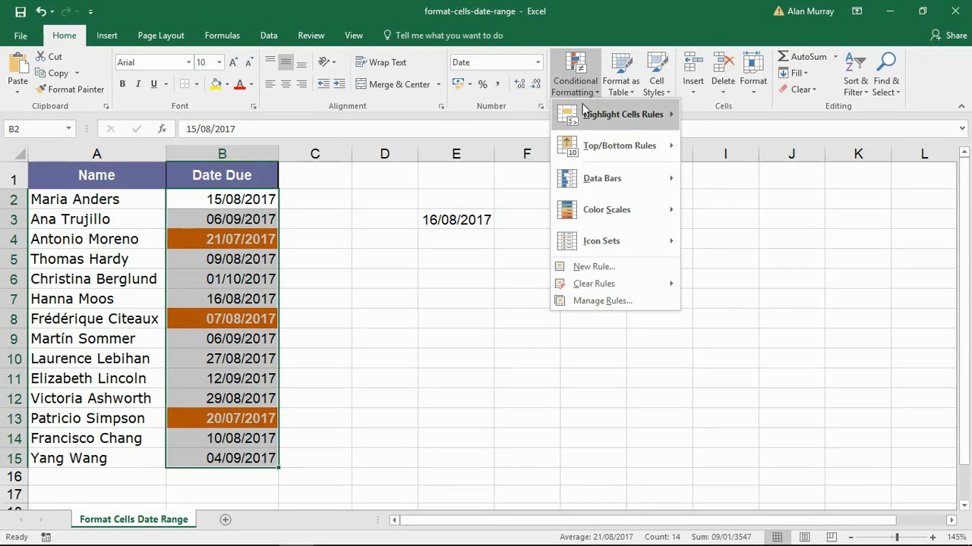
{"action": "left_click", "coordinate": [623, 114]}
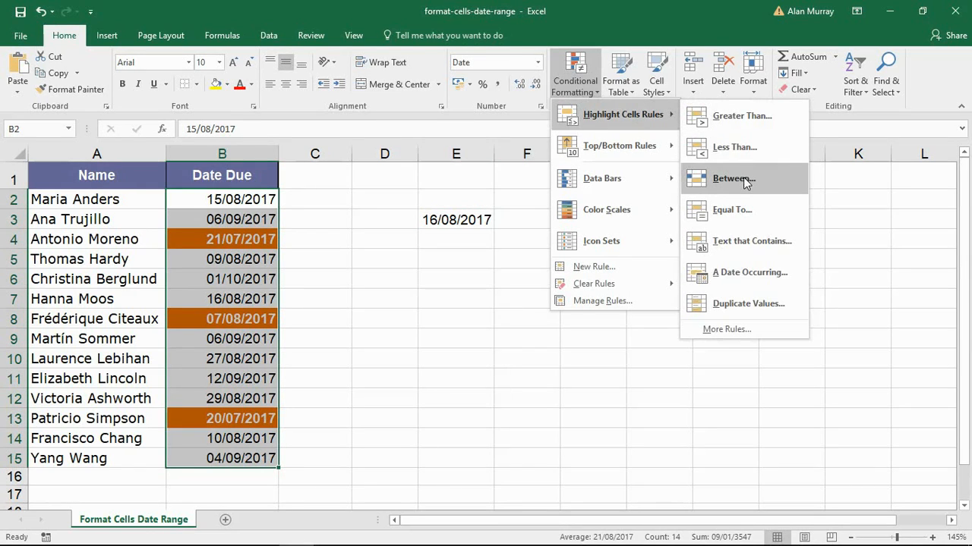
{"action": "mouse_move", "coordinate": [593, 284]}
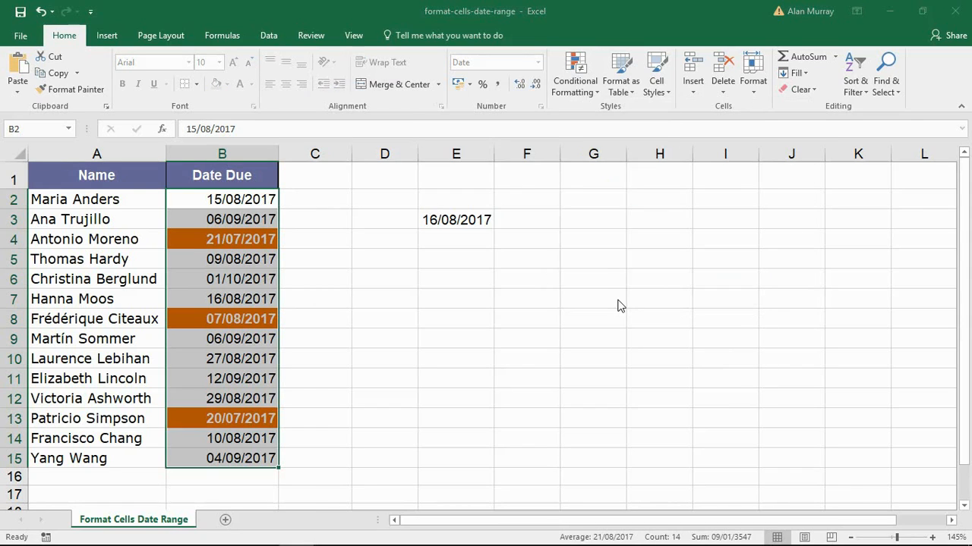
{"action": "left_click", "coordinate": [574, 73]}
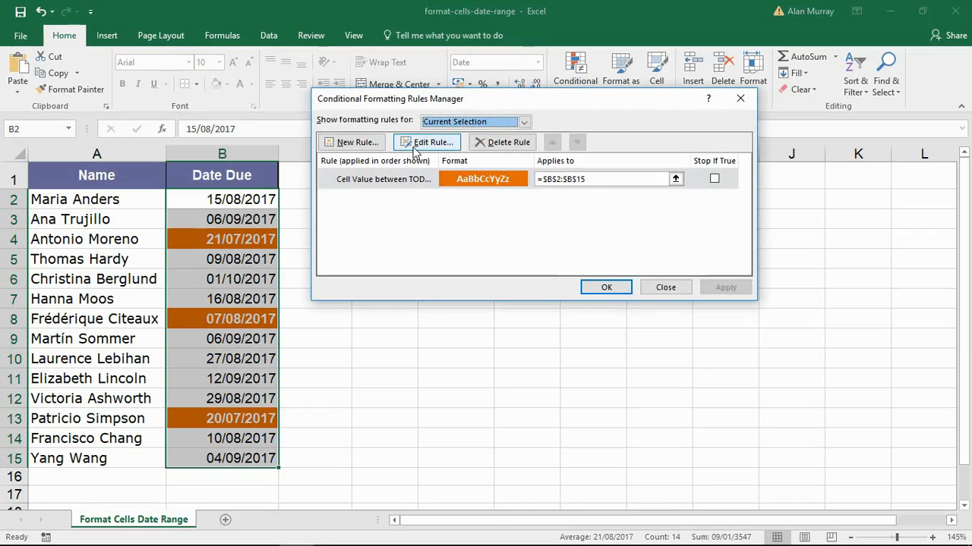
{"action": "left_click", "coordinate": [429, 143]}
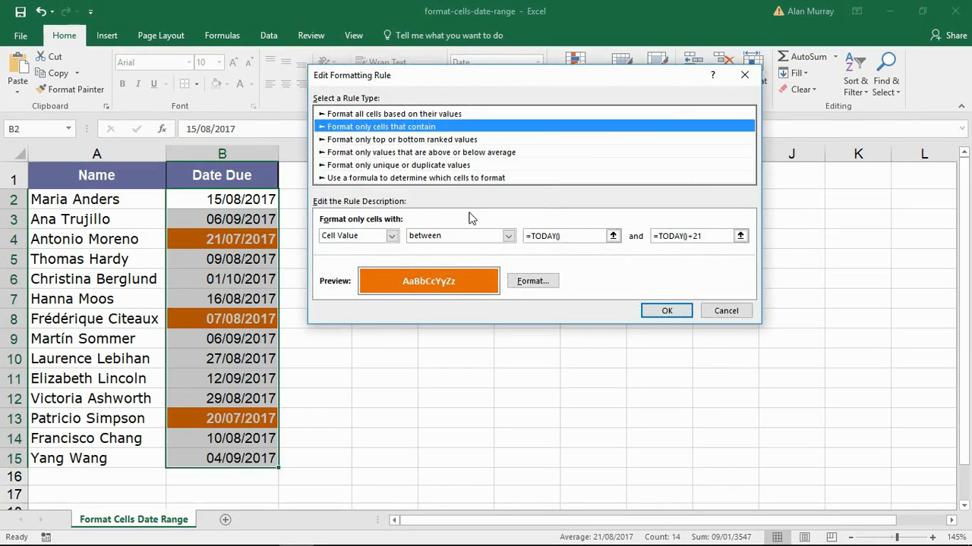
Replace the rule's upper bound with =WORKDAY(TODAY(),21) and confirm
{"action": "left_click", "coordinate": [565, 235]}
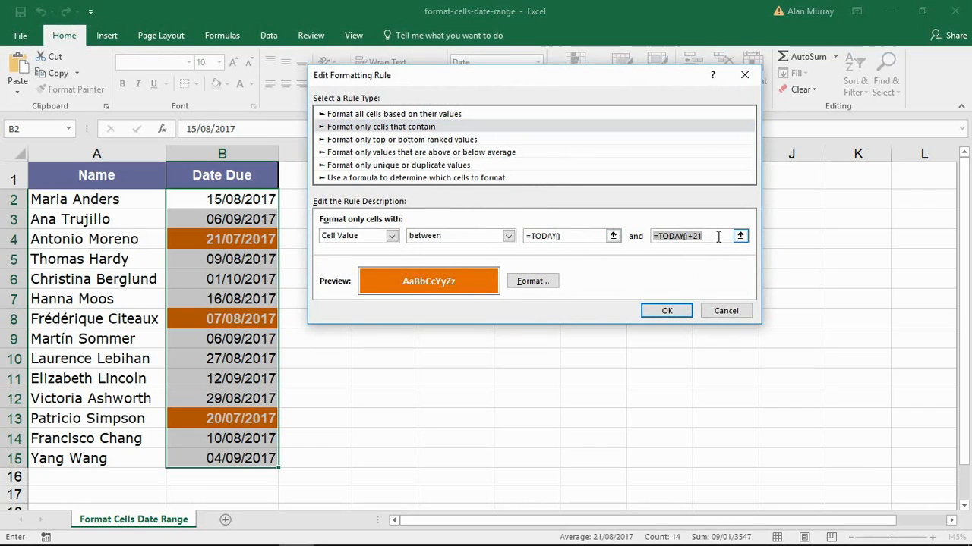
{"action": "type", "text": "DAY(TODAY(),21)"}
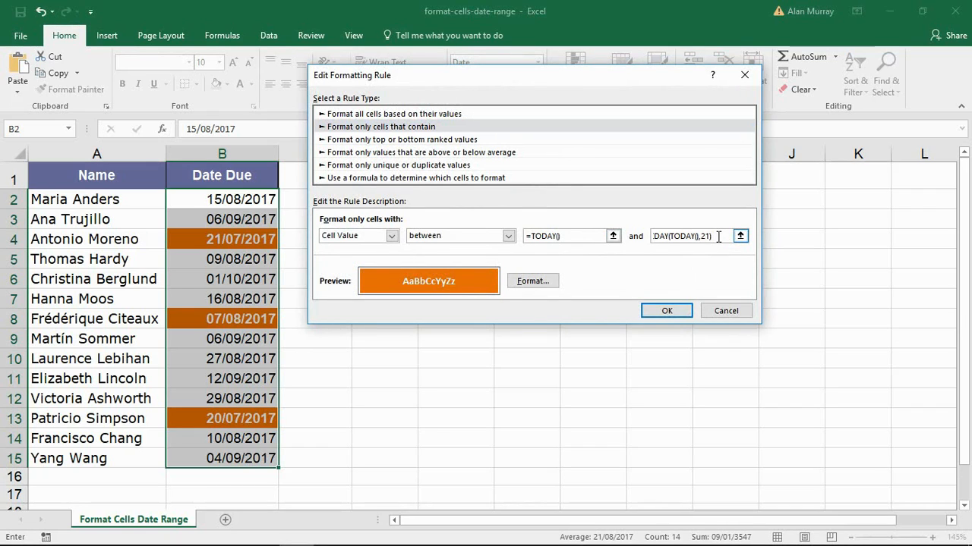
{"action": "mouse_move", "coordinate": [676, 251]}
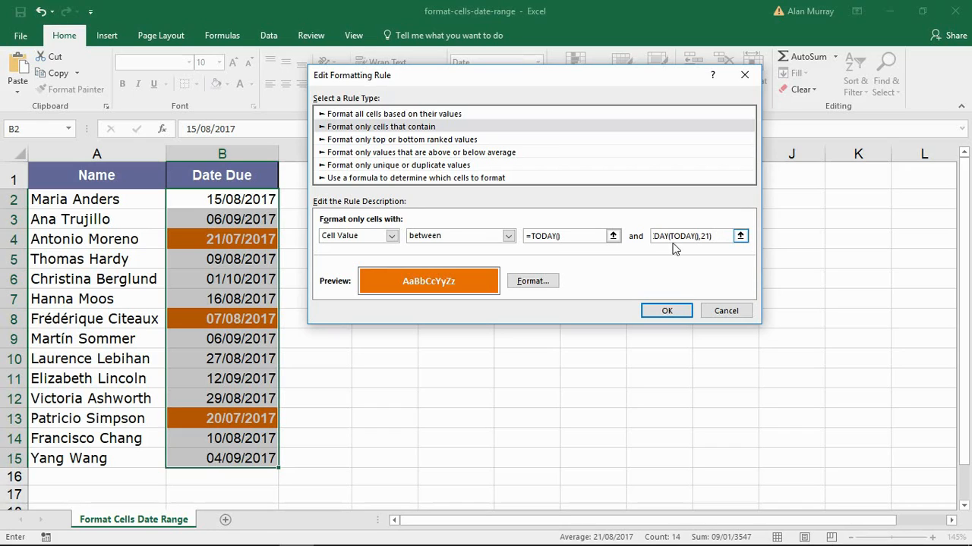
{"action": "type", "text": "=WORKDAY(TODAY(),21)"}
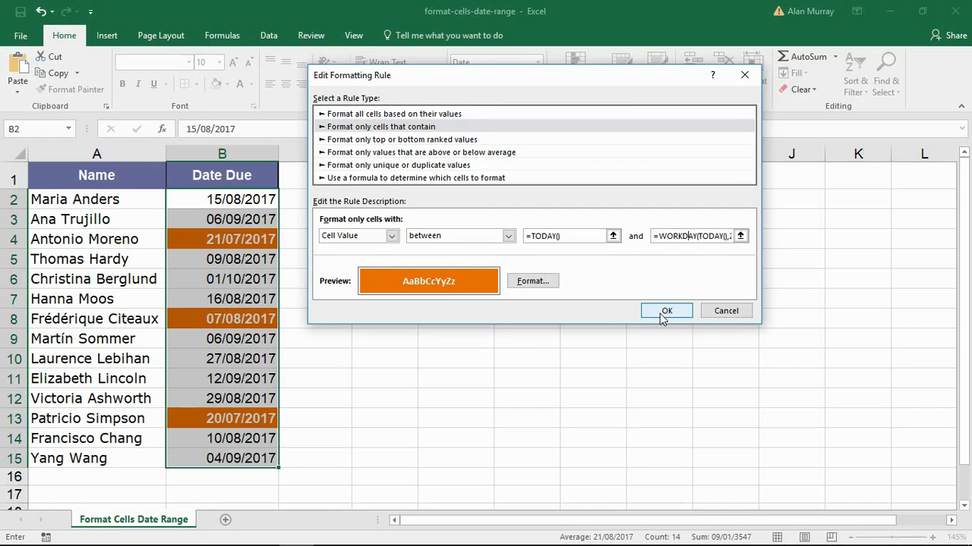
{"action": "left_click", "coordinate": [665, 310]}
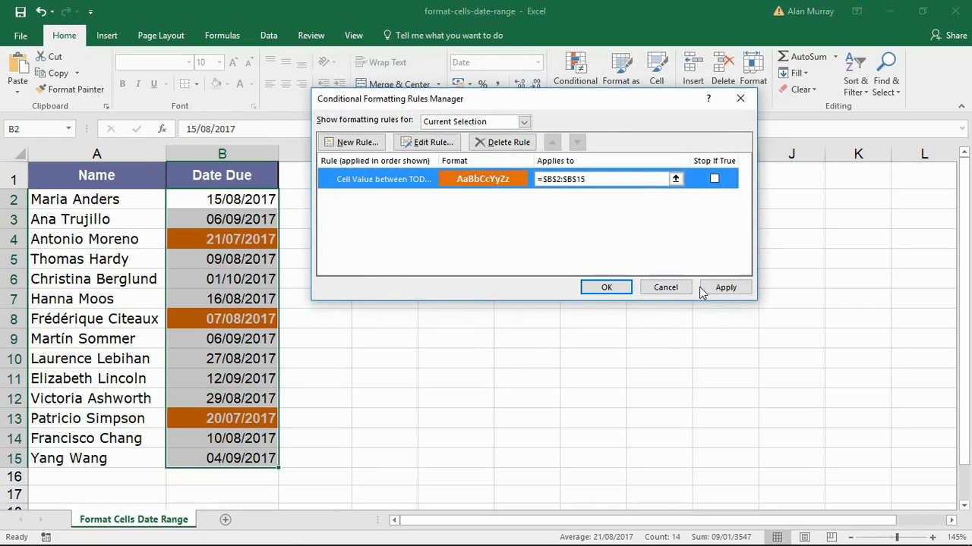
Apply the working-day rule, close the Rules Manager and deselect the dates
{"action": "left_click", "coordinate": [726, 287]}
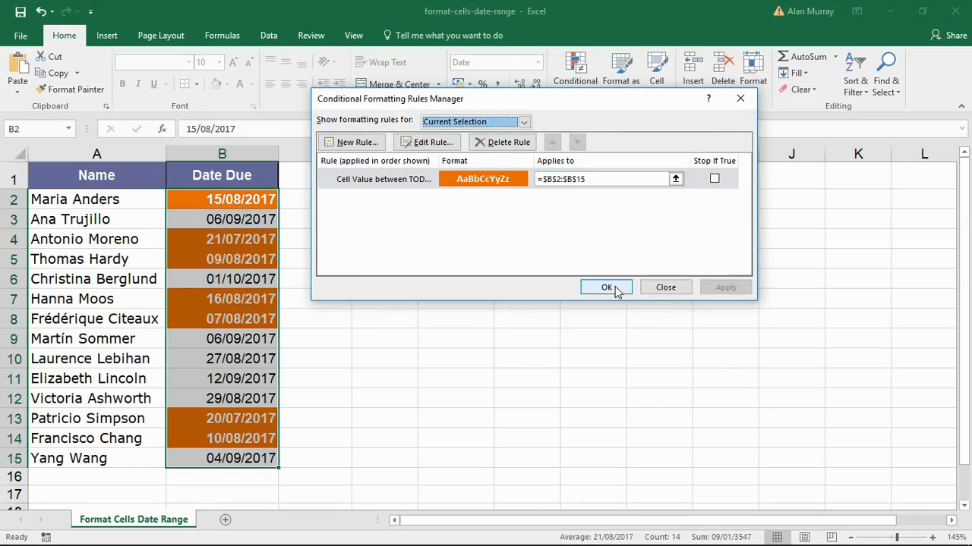
{"action": "left_click", "coordinate": [606, 287]}
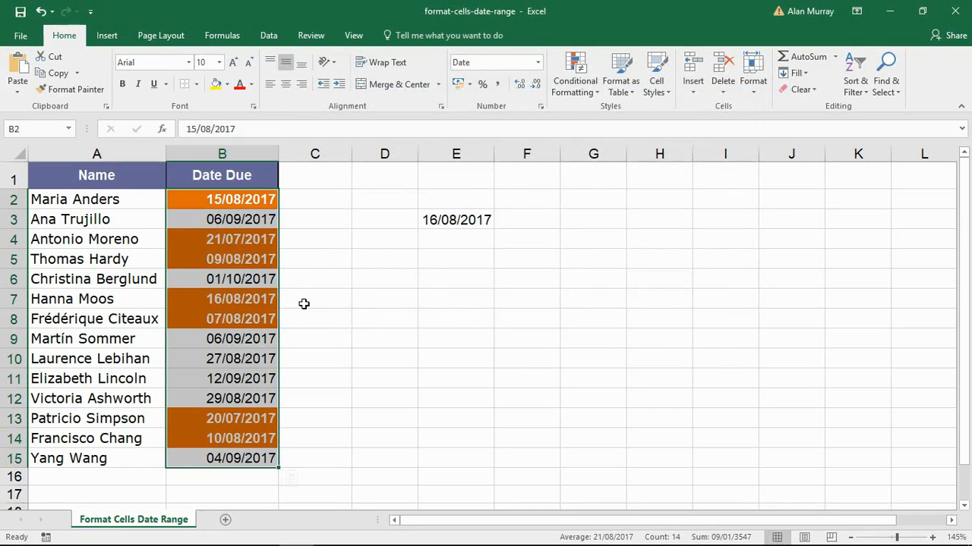
{"action": "left_click", "coordinate": [315, 319]}
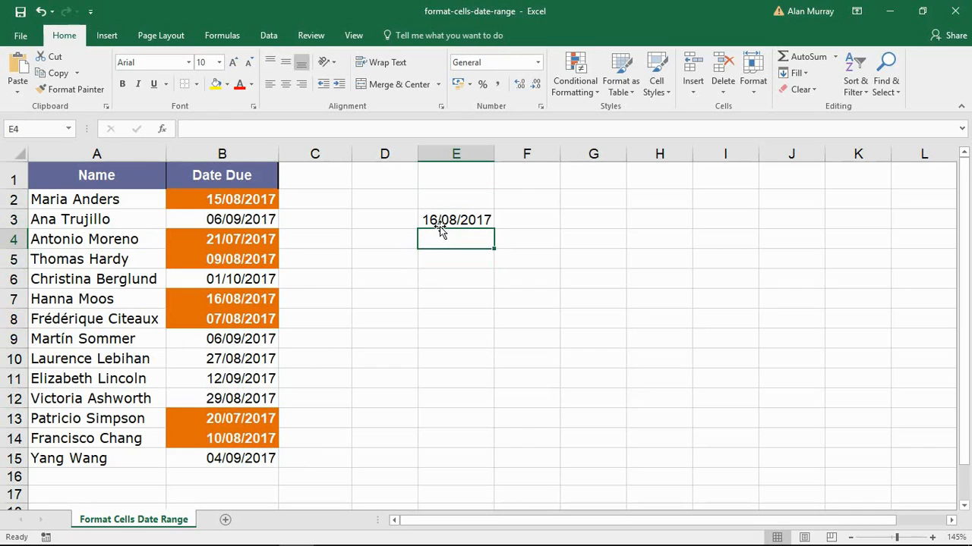
Clear the helper date from E3 and review the seven highlighted due dates
{"action": "left_click_drag", "start_coordinate": [455, 199], "coordinate": [456, 280]}
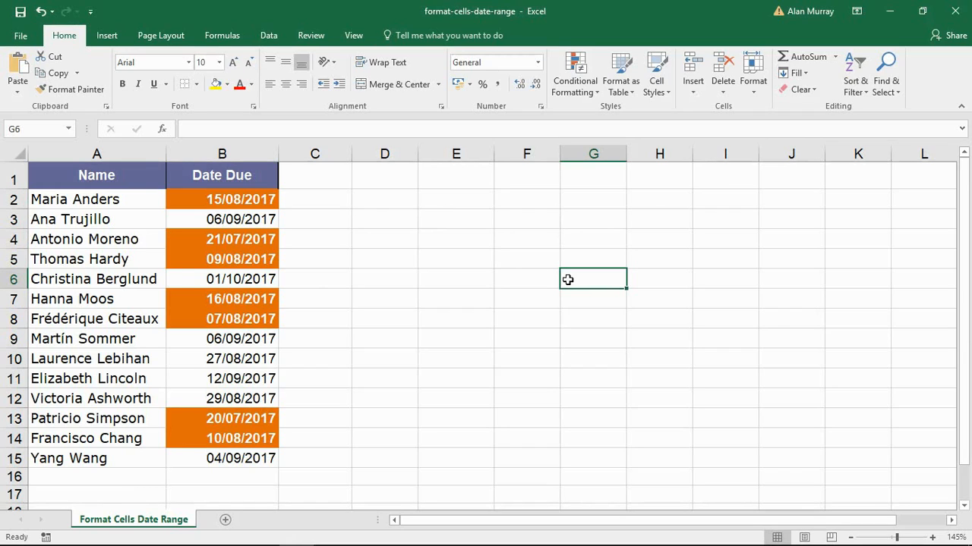
{"action": "mouse_move", "coordinate": [483, 219]}
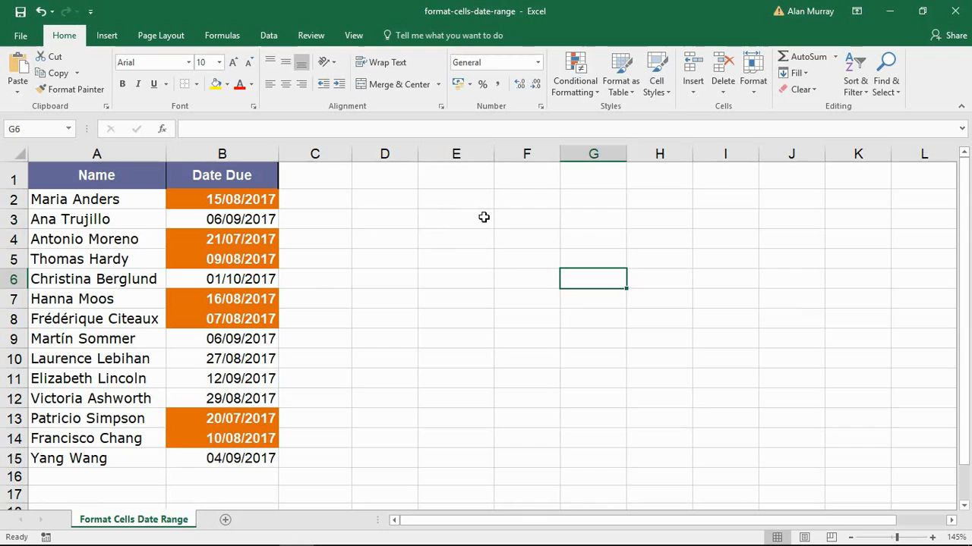
{"action": "mouse_move", "coordinate": [486, 218]}
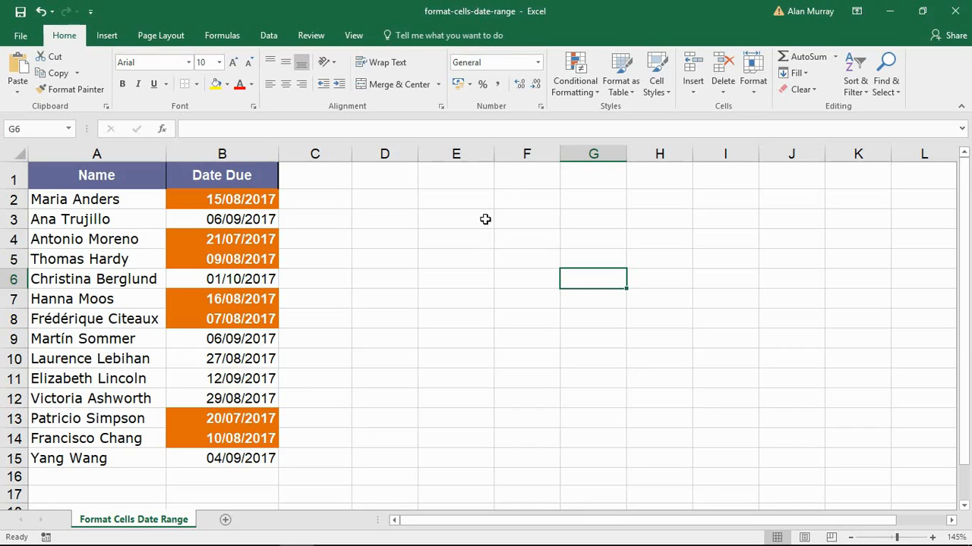
{"action": "mouse_move", "coordinate": [183, 319]}
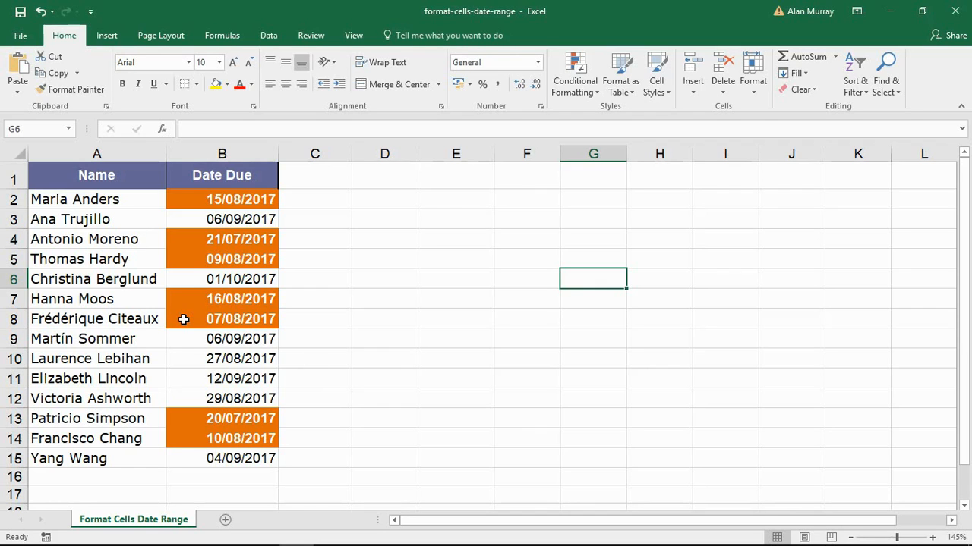
{"action": "left_click_drag", "start_coordinate": [240, 198], "coordinate": [240, 437]}
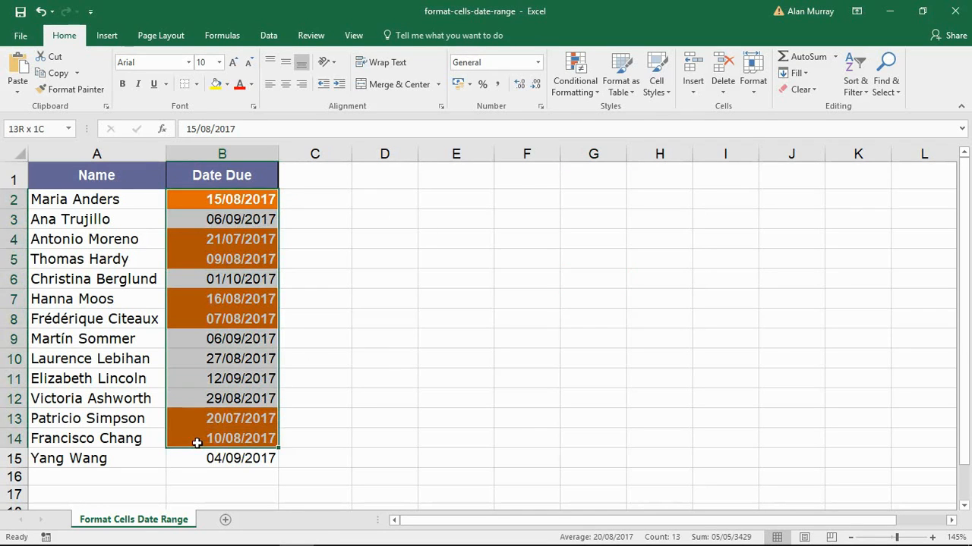
{"action": "left_click", "coordinate": [97, 358]}
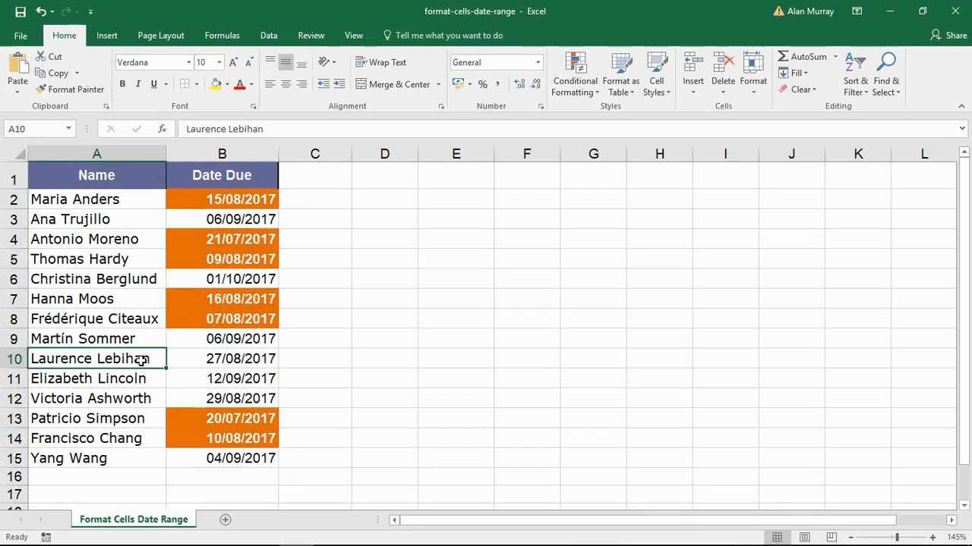